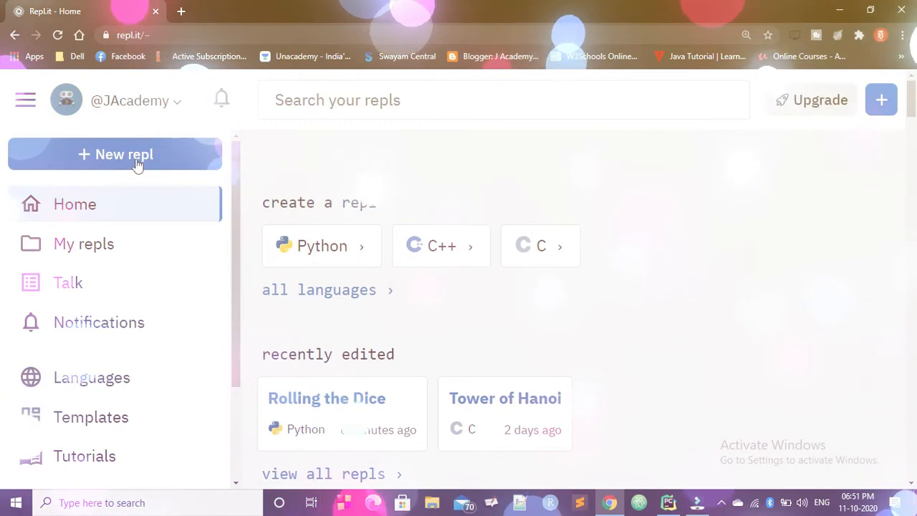
- Start a new repl and scroll through the language options list
{"action": "left_click", "coordinate": [114, 154]}
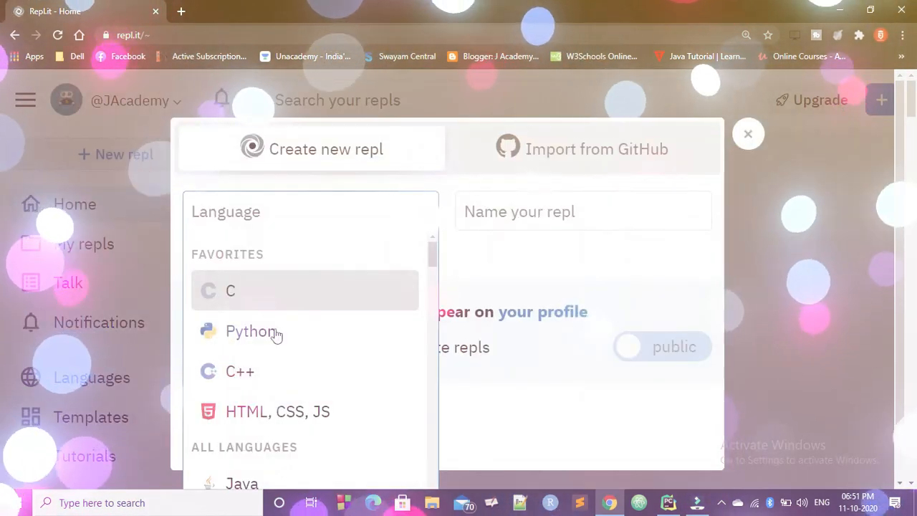
{"action": "scroll", "scroll_direction": "down", "scroll_amount": 3}
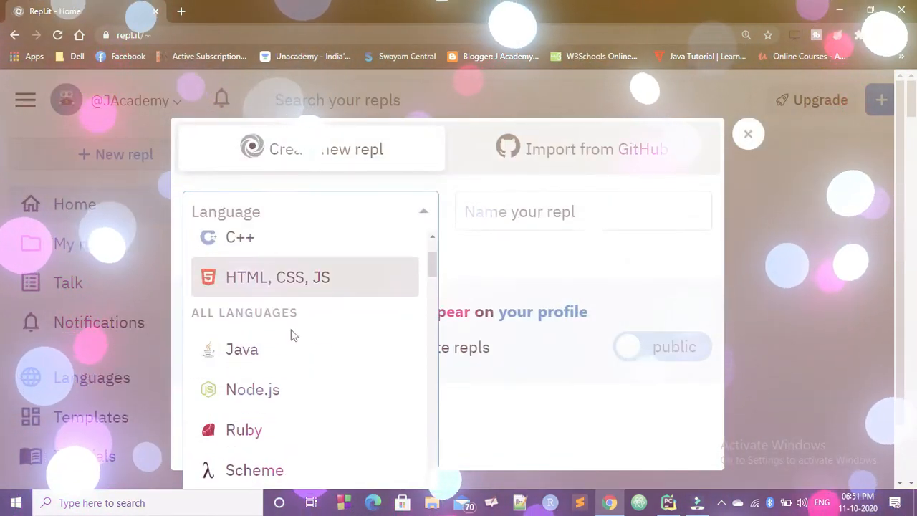
{"action": "scroll", "scroll_direction": "up", "scroll_amount": 3}
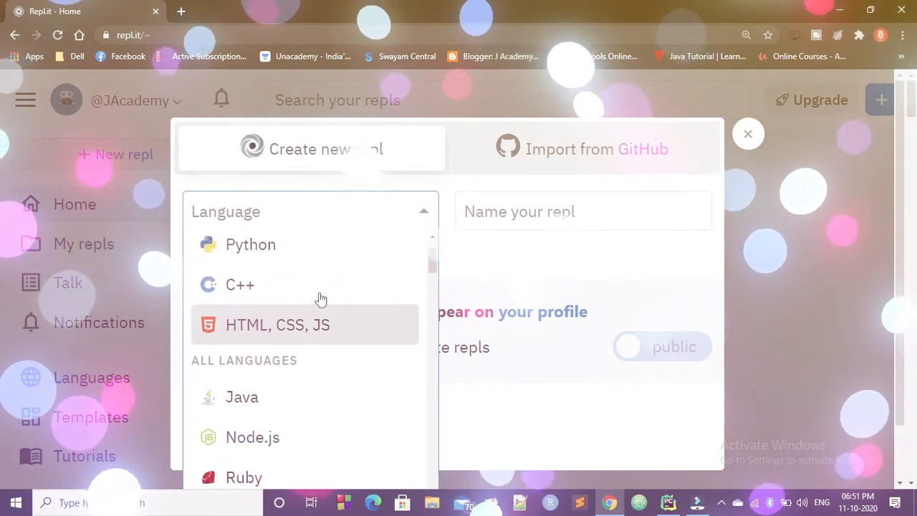
- Choose Python, name the repl DiceRolling, and create it
{"action": "left_click", "coordinate": [251, 244]}
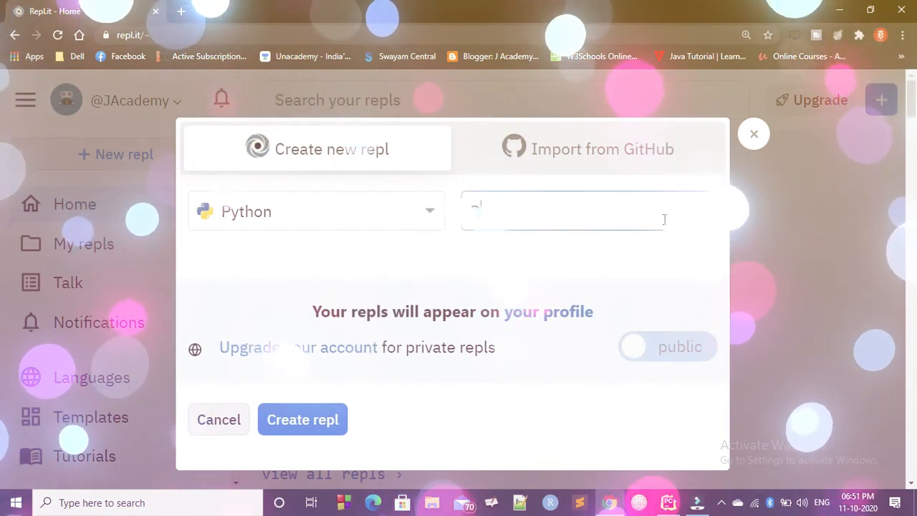
{"action": "type", "text": "DiceRo"}
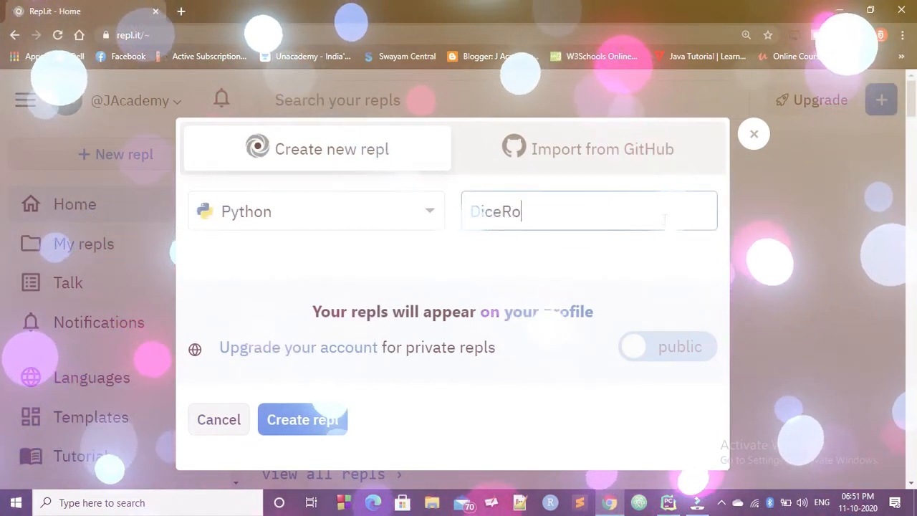
{"action": "type", "text": "lling"}
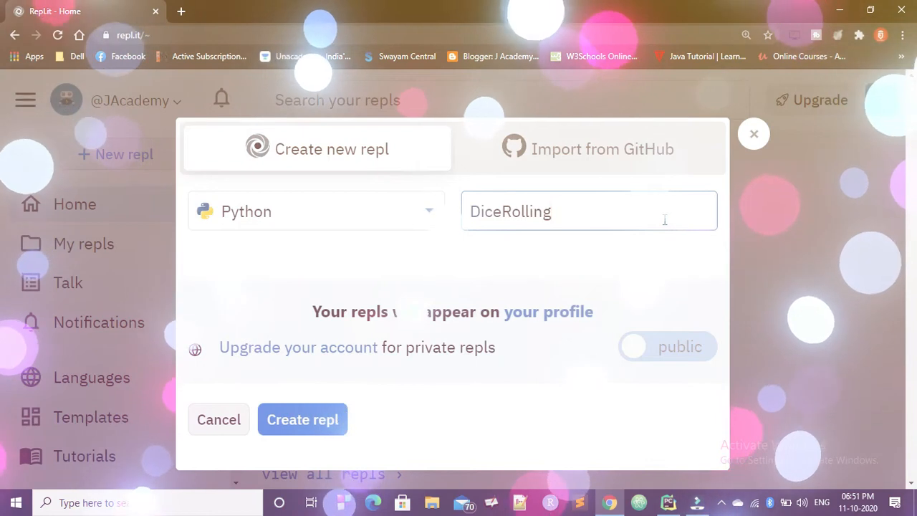
{"action": "left_click", "coordinate": [302, 419]}
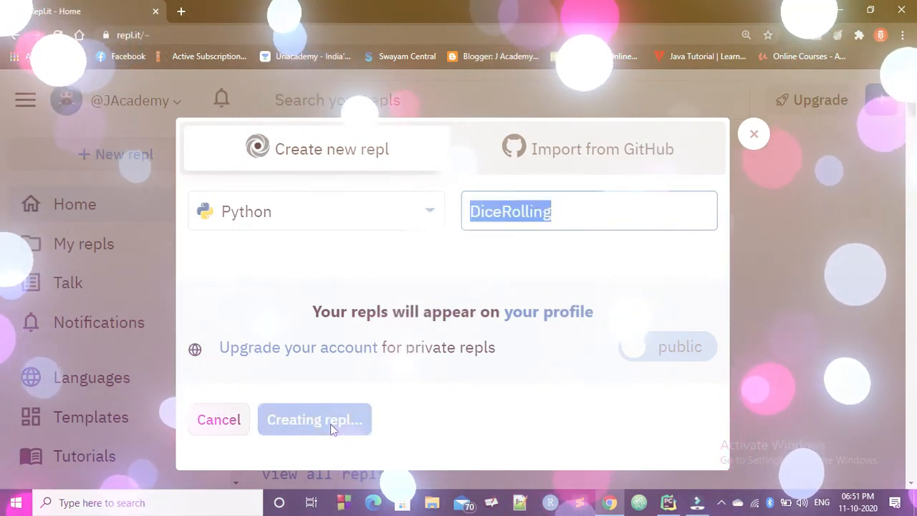
{"action": "left_click", "coordinate": [315, 419]}
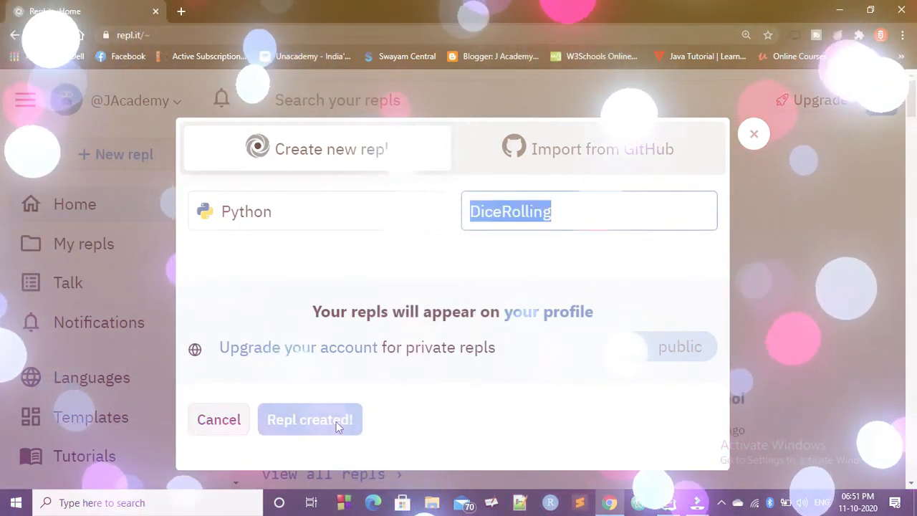
{"action": "left_click", "coordinate": [309, 419]}
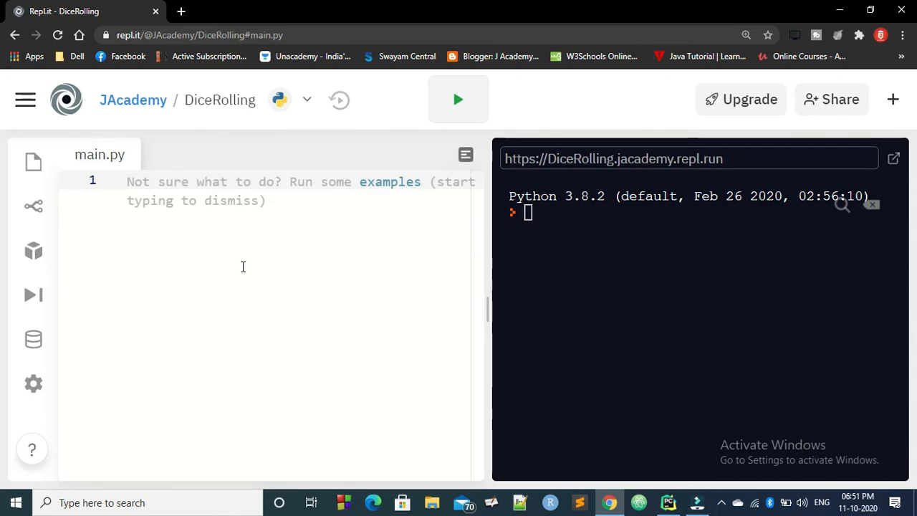
{"action": "mouse_move", "coordinate": [169, 276]}
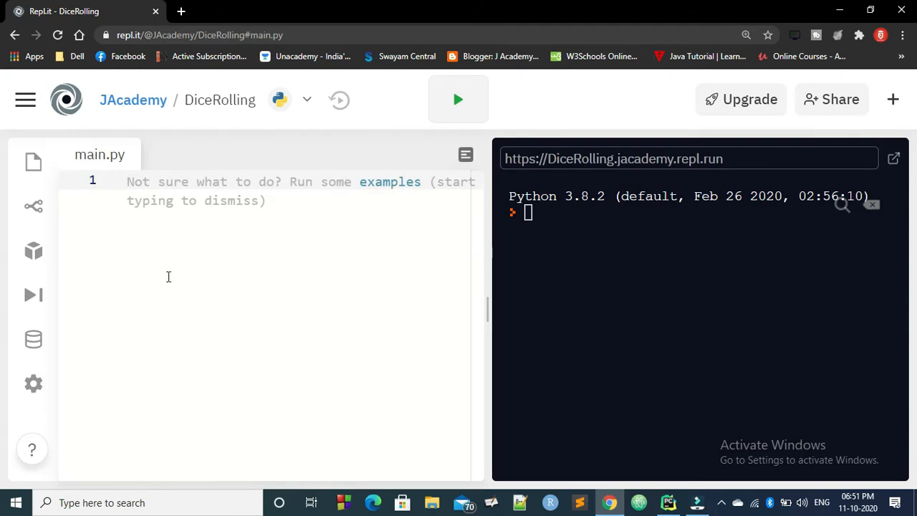
{"action": "mouse_move", "coordinate": [291, 297]}
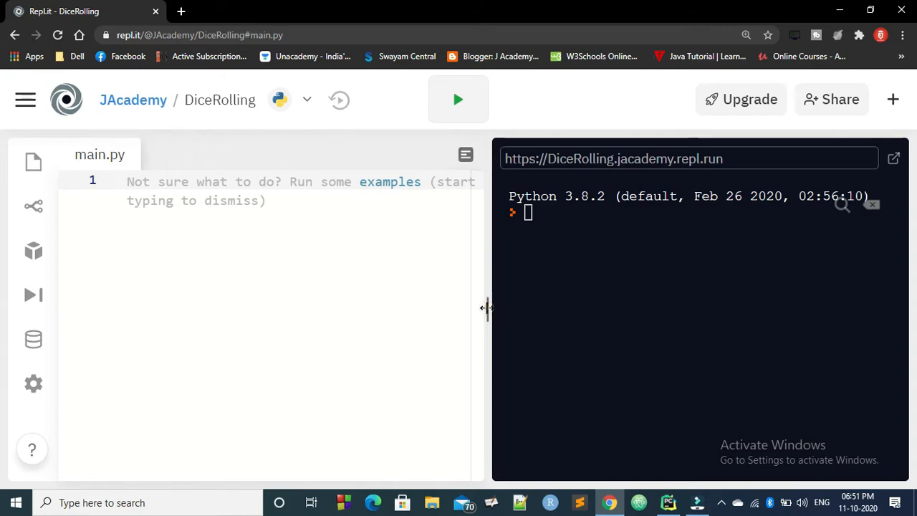
- Drag the editor/console splitter right to widen the code editor
{"action": "left_click_drag", "start_coordinate": [487, 308], "coordinate": [637, 308]}
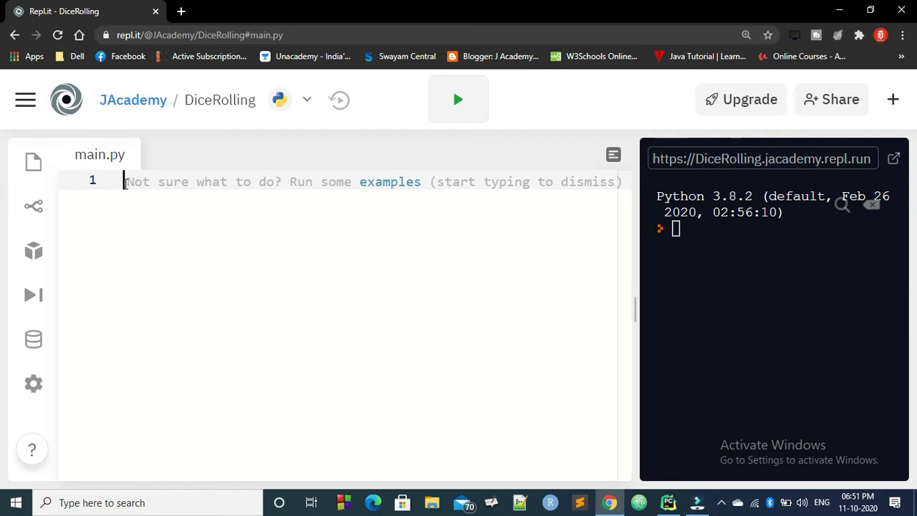
- Write 'import random' and roll_again='y' at the top of main.py
{"action": "type", "text": "import"}
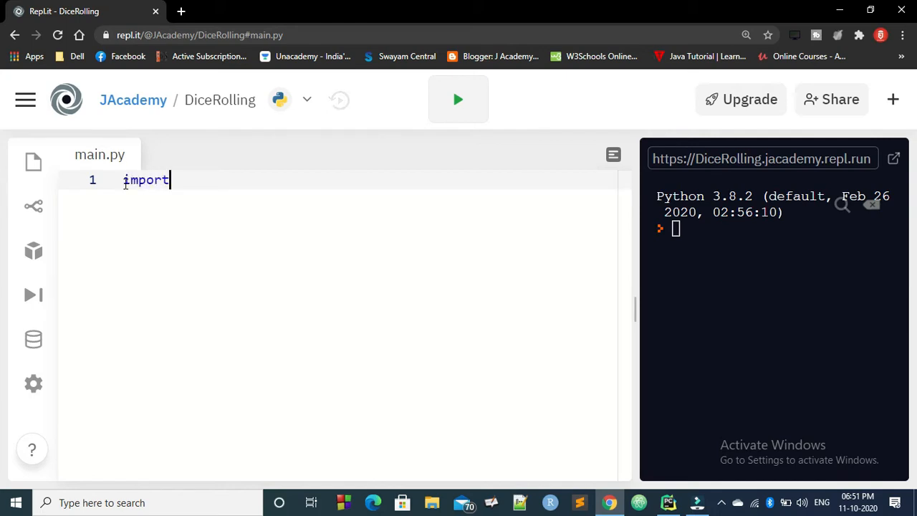
{"action": "type", "text": "random"}
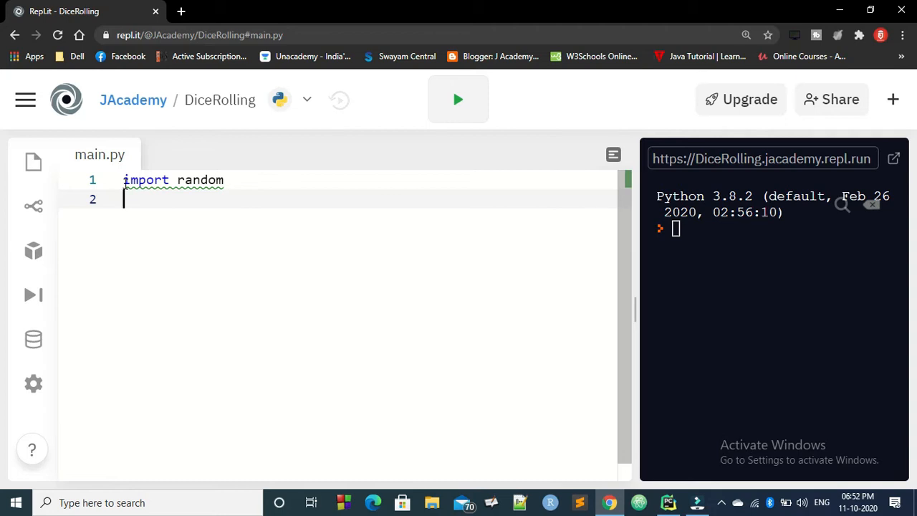
{"action": "type", "text": "roll"}
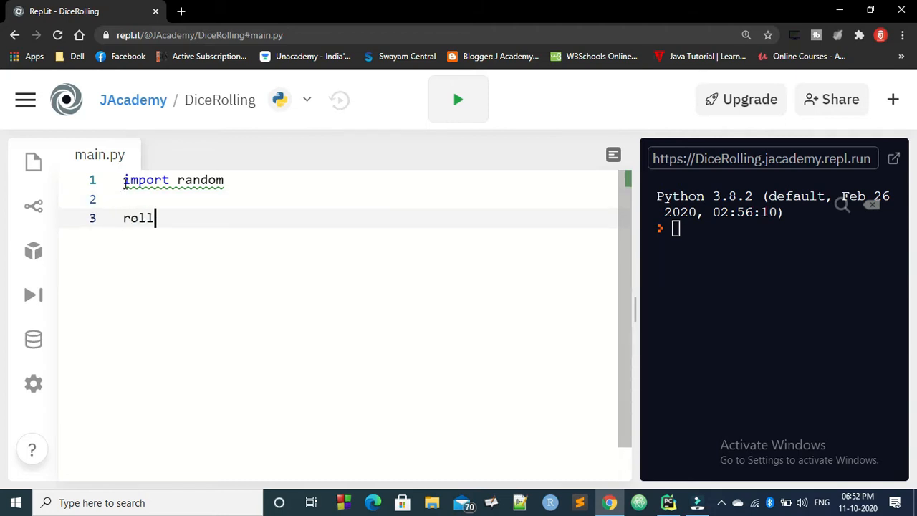
{"action": "type", "text": "_again='"}
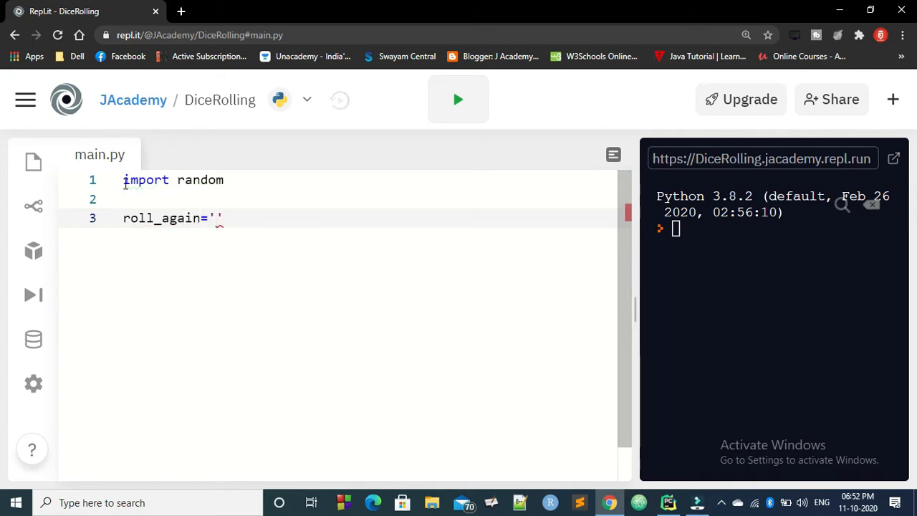
{"action": "type", "text": "y"}
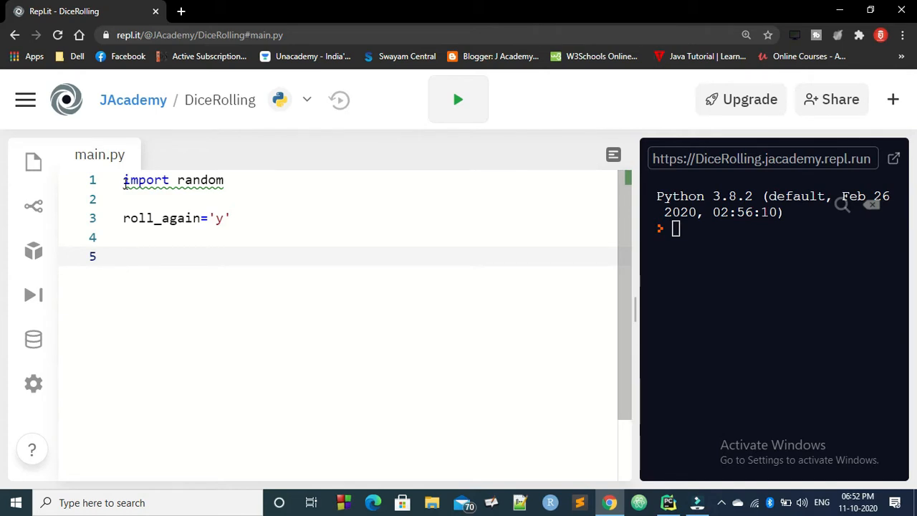
- Write the loop header while roll_again=='y':, removing the auto-added parentheses
{"action": "type", "text": "wh"}
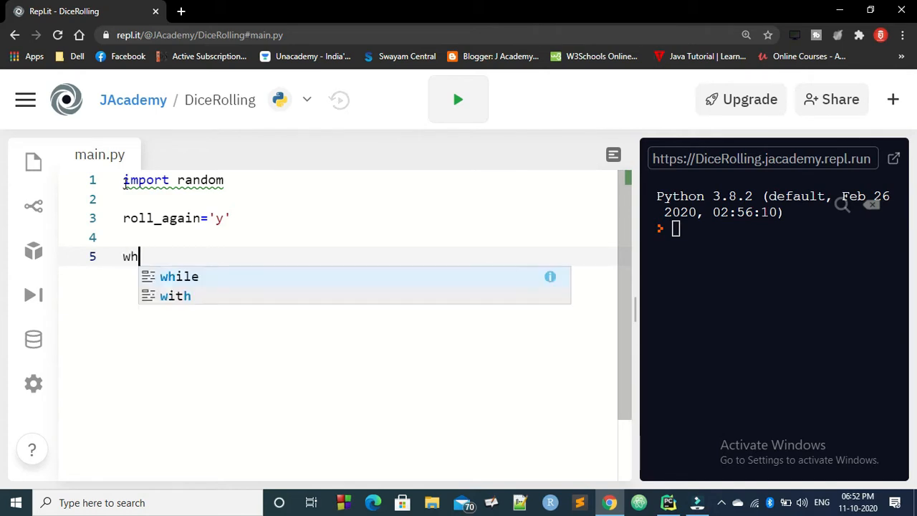
{"action": "left_click", "coordinate": [179, 276]}
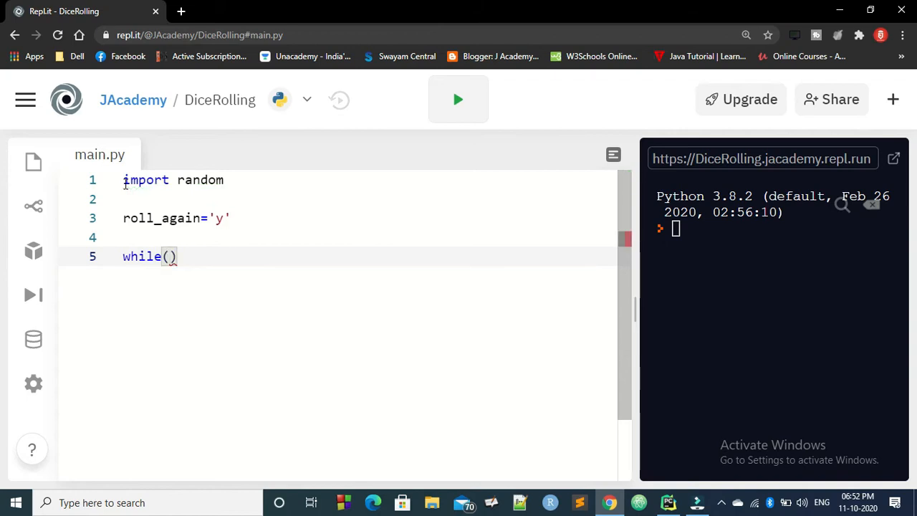
{"action": "key", "text": "Backspace"}
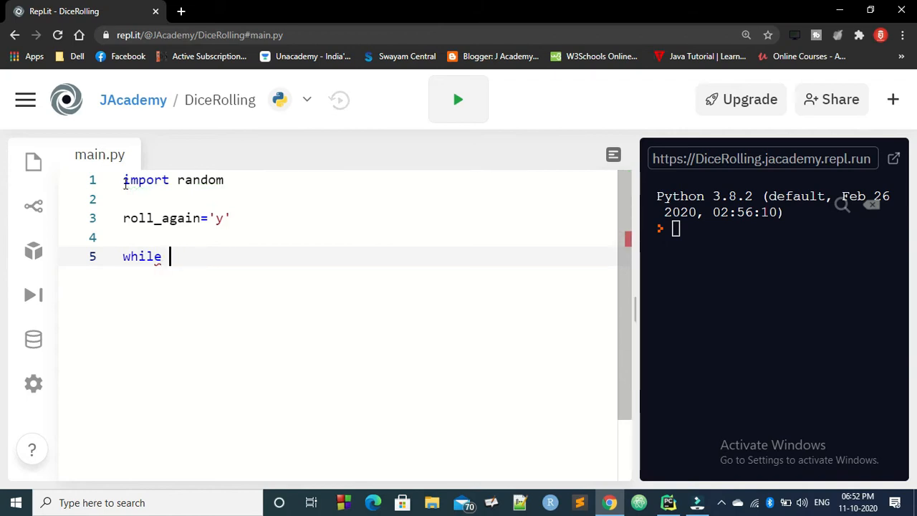
{"action": "type", "text": "roll"}
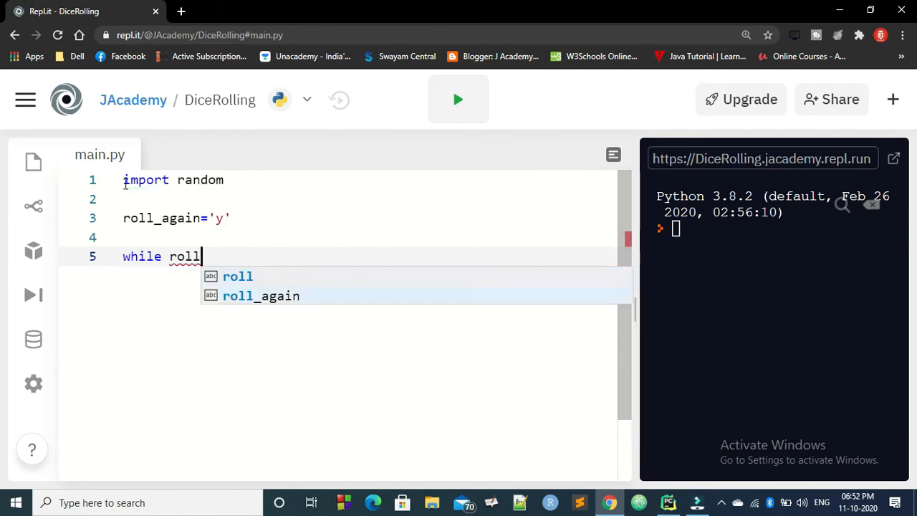
{"action": "type", "text": "_again"}
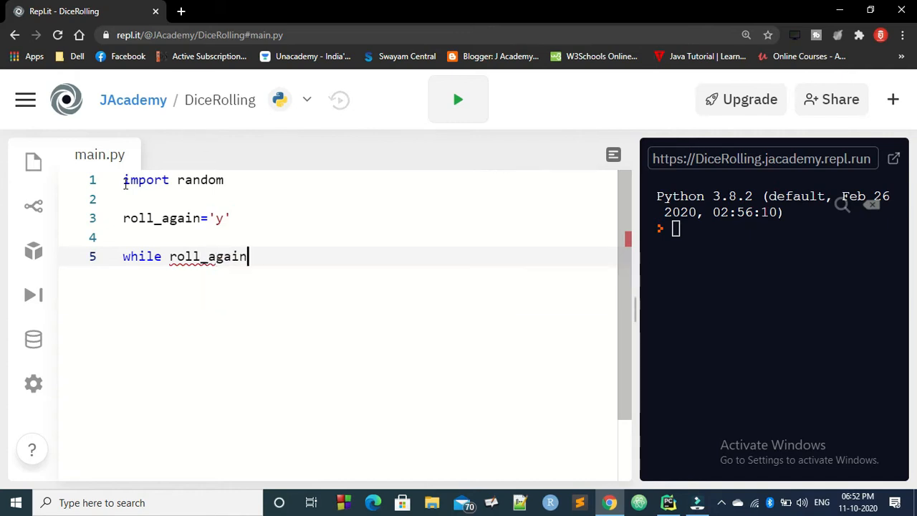
{"action": "type", "text": "=="}
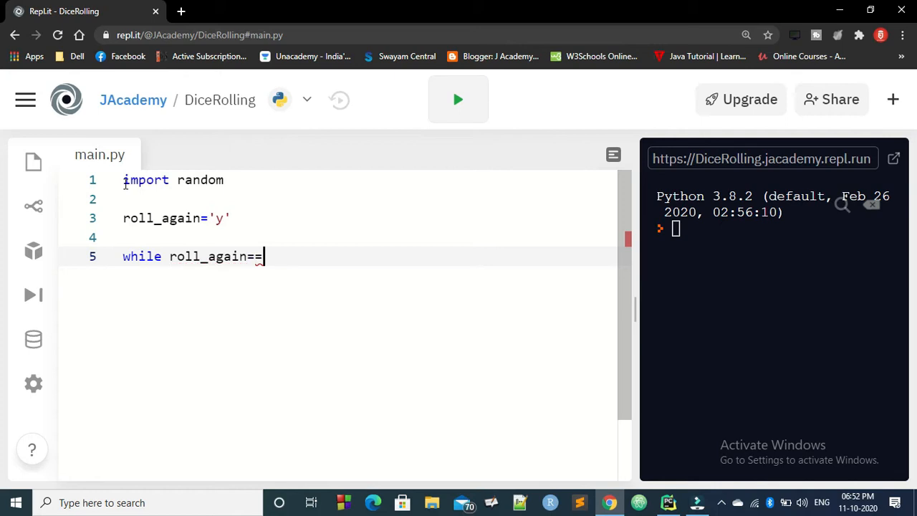
{"action": "type", "text": "'y'"}
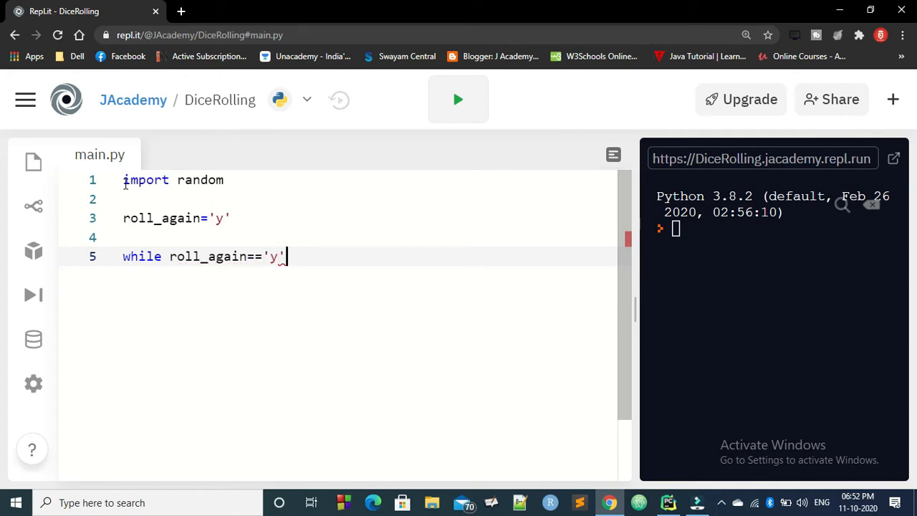
{"action": "type", "text": ":"}
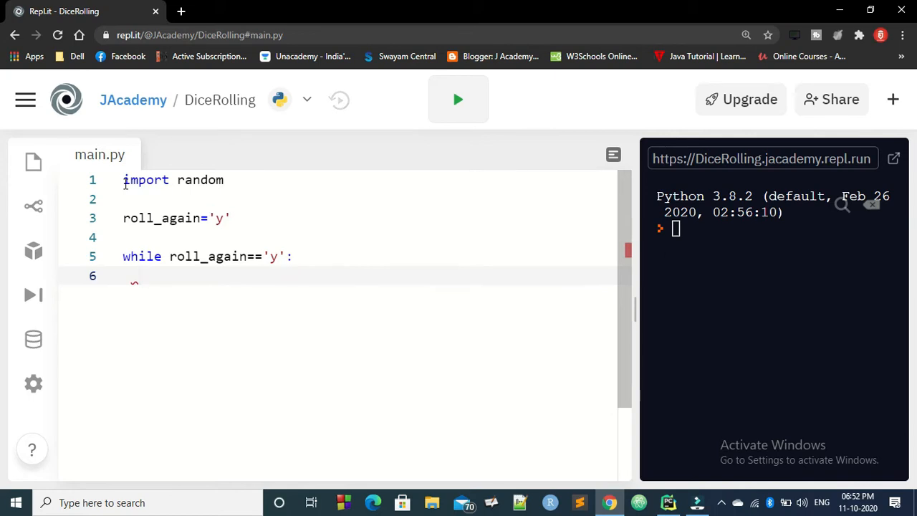
- Print 'Rolling the Dice' in the loop and start a new indented line
{"action": "type", "text": "print"}
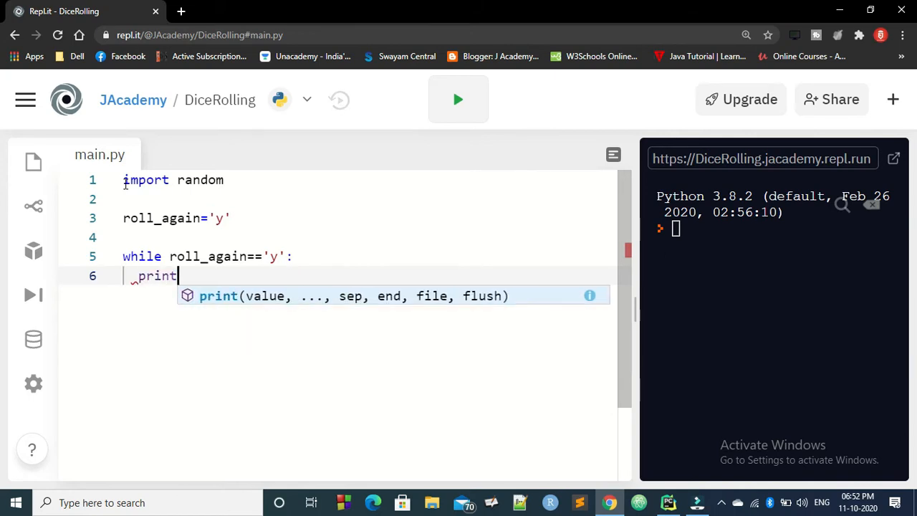
{"action": "type", "text": "('Rolling t"}
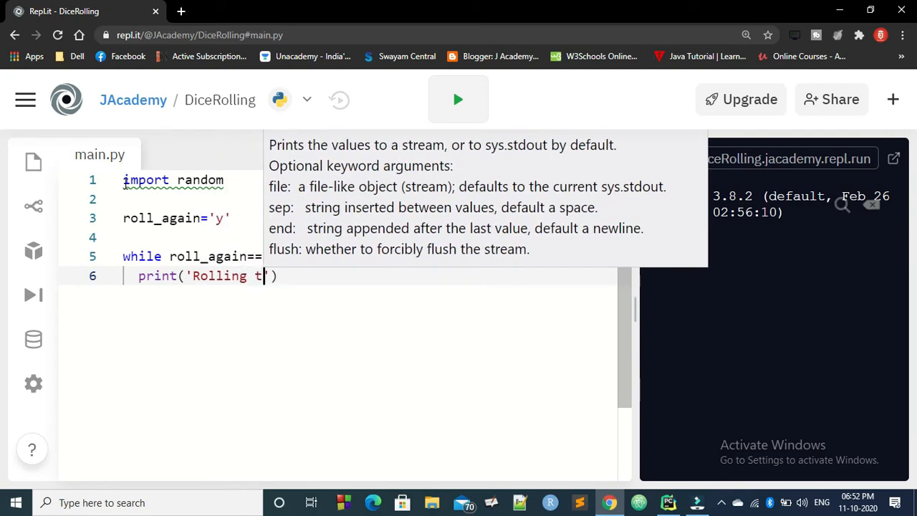
{"action": "type", "text": "he Dice'"}
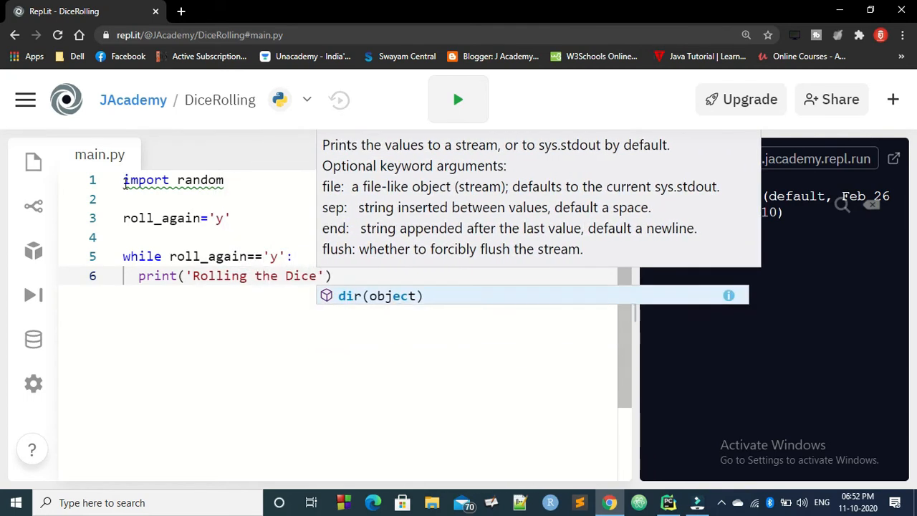
{"action": "key", "text": "enter"}
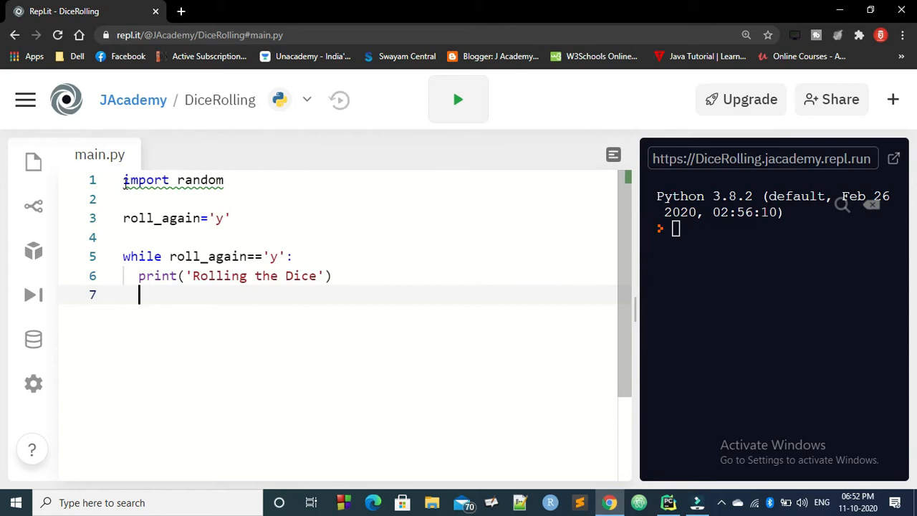
- Add print('The value of the dice ') inside the loop
{"action": "type", "text": "print("}
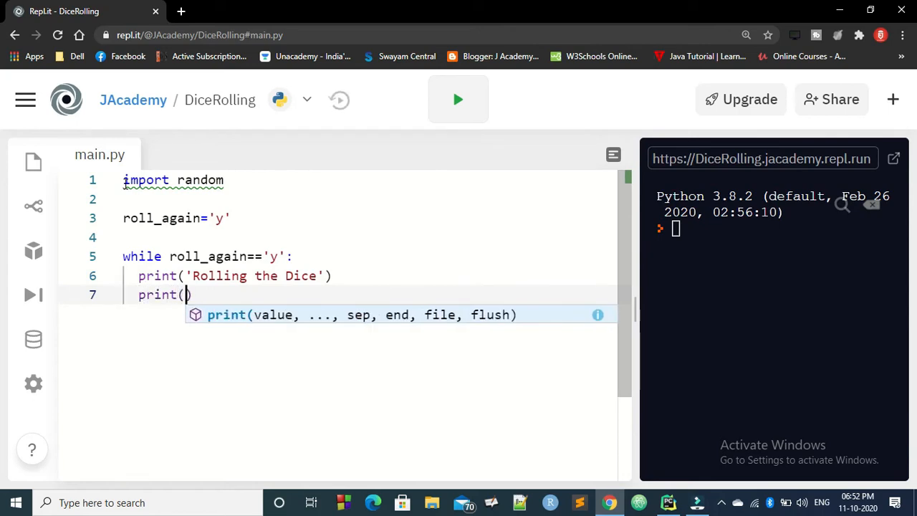
{"action": "type", "text": "'he"}
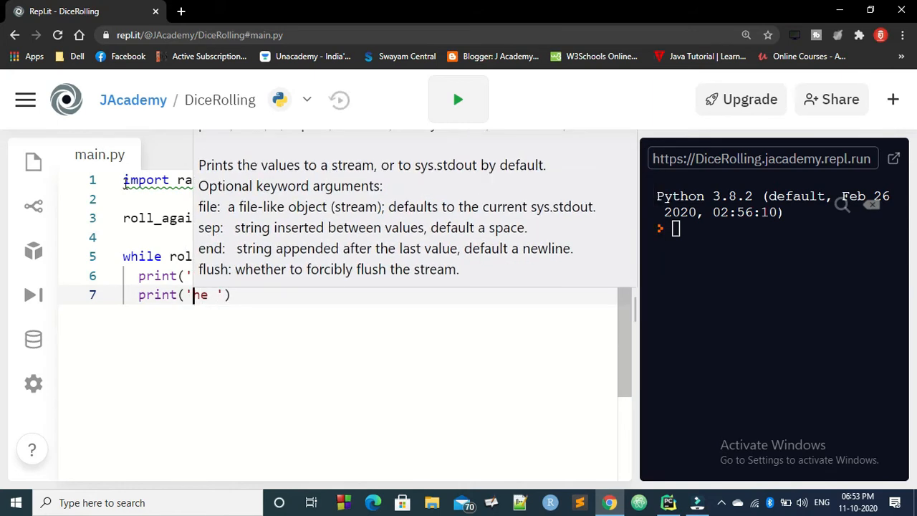
{"action": "type", "text": "The"}
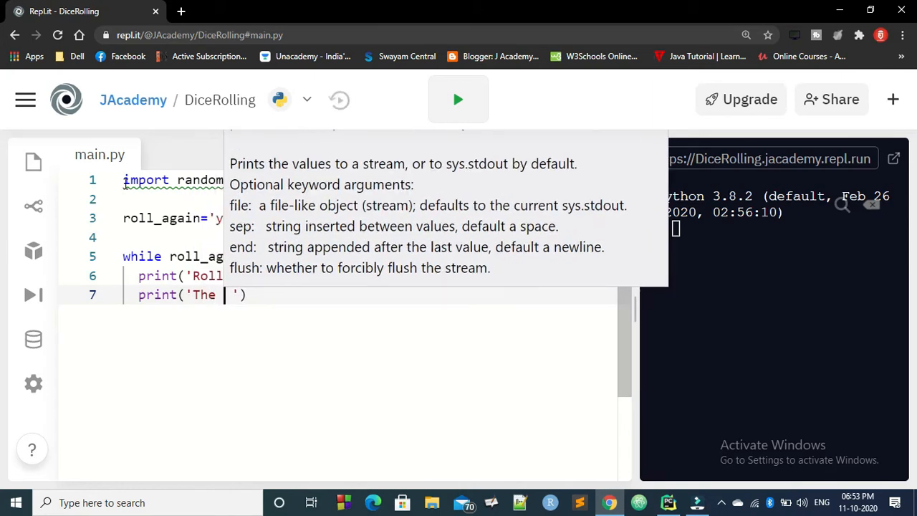
{"action": "type", "text": "value of"}
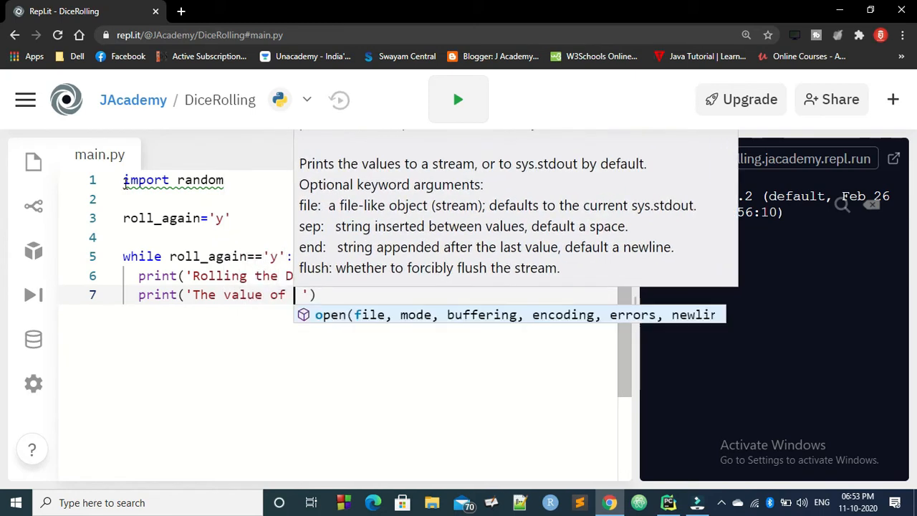
{"action": "type", "text": "the dice"}
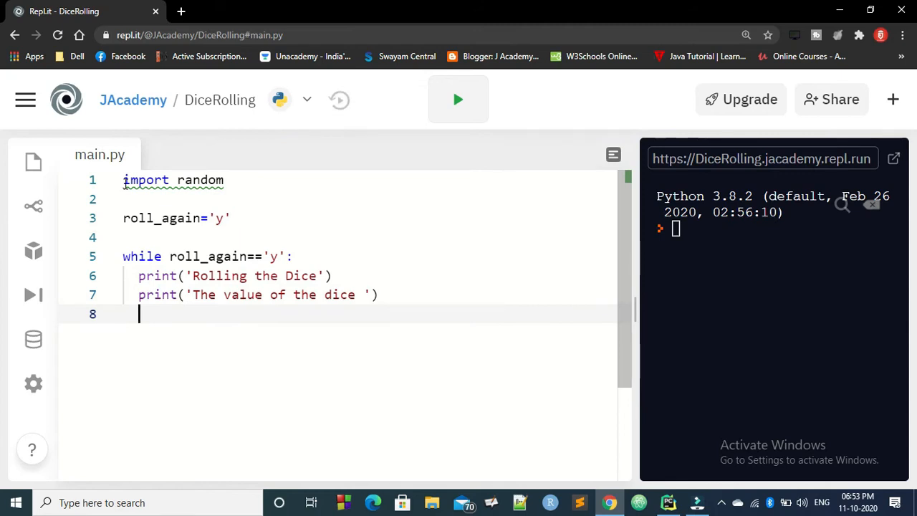
- Set dice1 and dice2 to random.randint(1,6) on separate lines
{"action": "type", "text": "dice"}
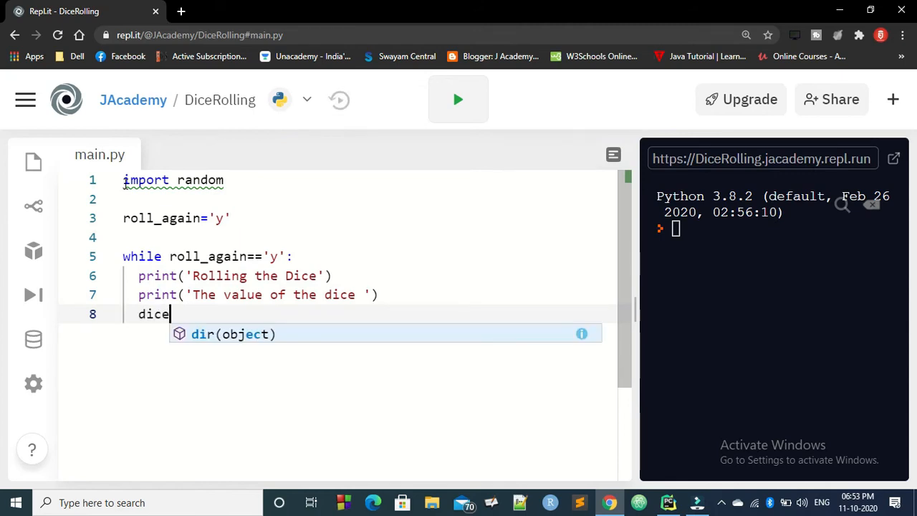
{"action": "type", "text": "1=ra"}
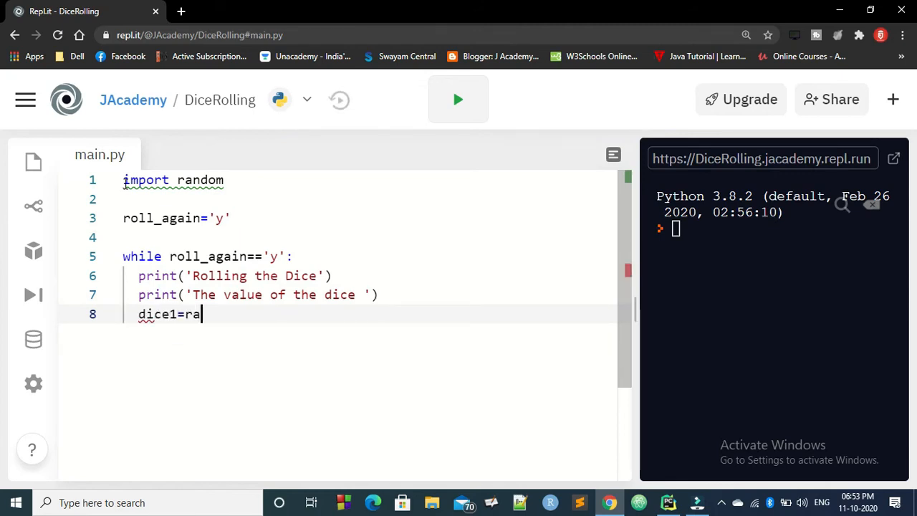
{"action": "type", "text": "ndom."}
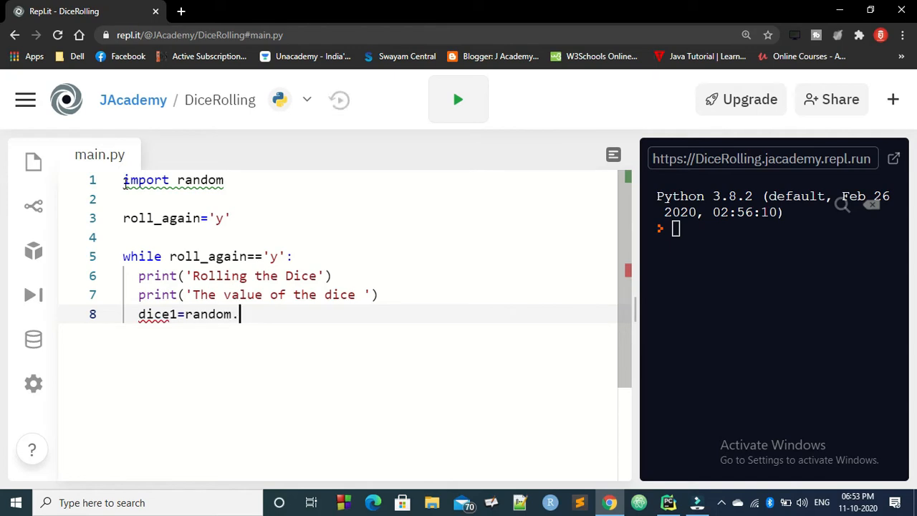
{"action": "type", "text": "randint"}
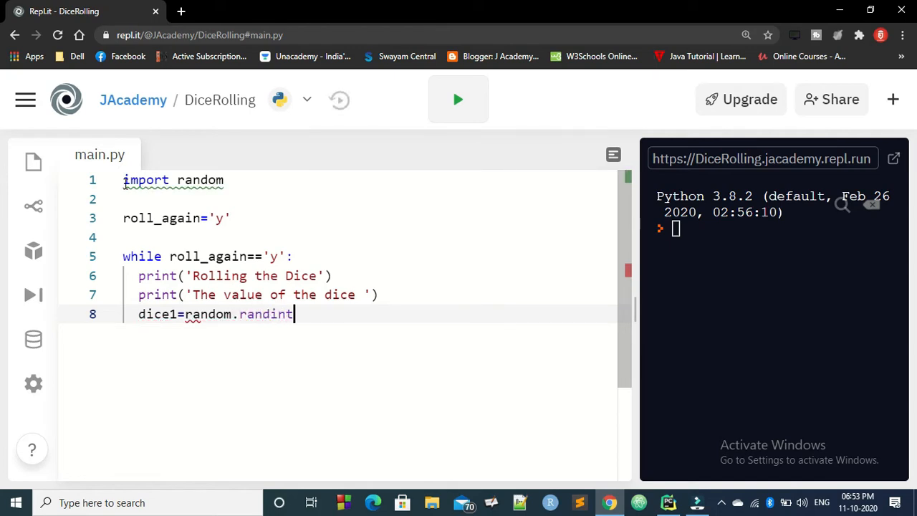
{"action": "type", "text": "(1,6)"}
{"action": "type", "text": "di"}
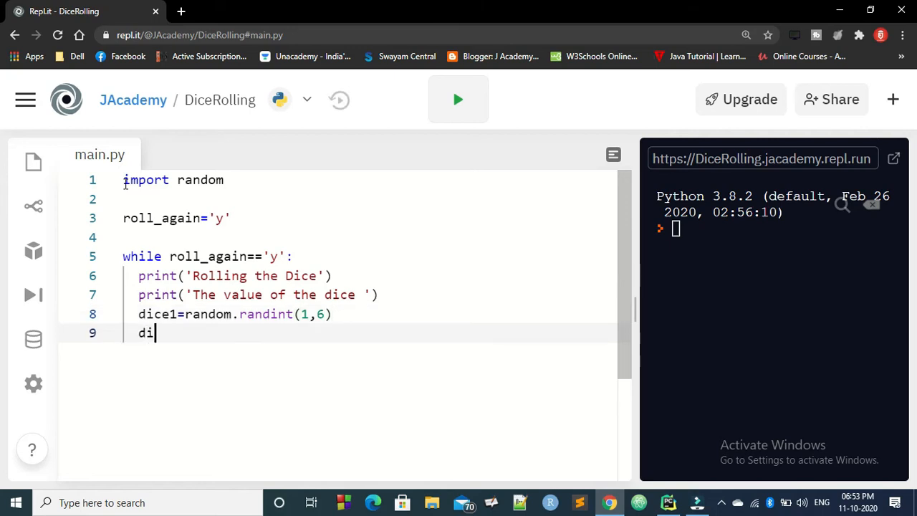
{"action": "type", "text": "ce2="}
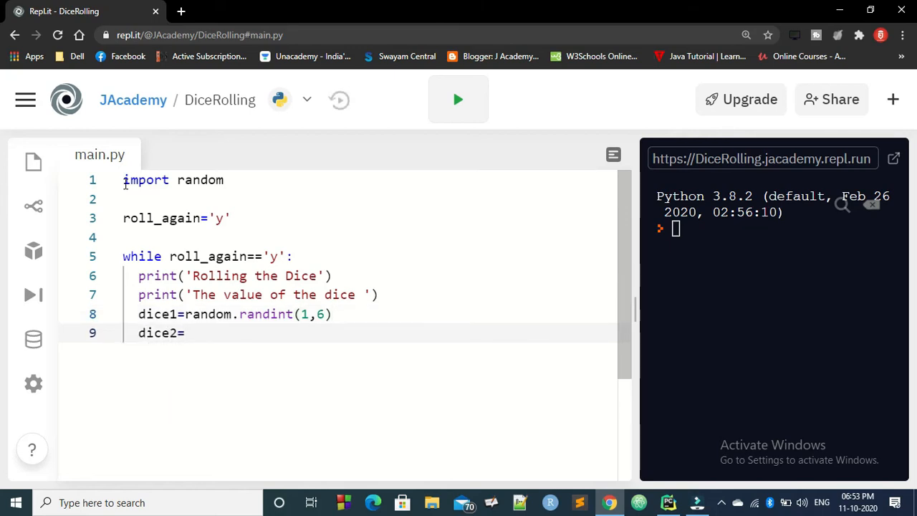
{"action": "type", "text": "random."}
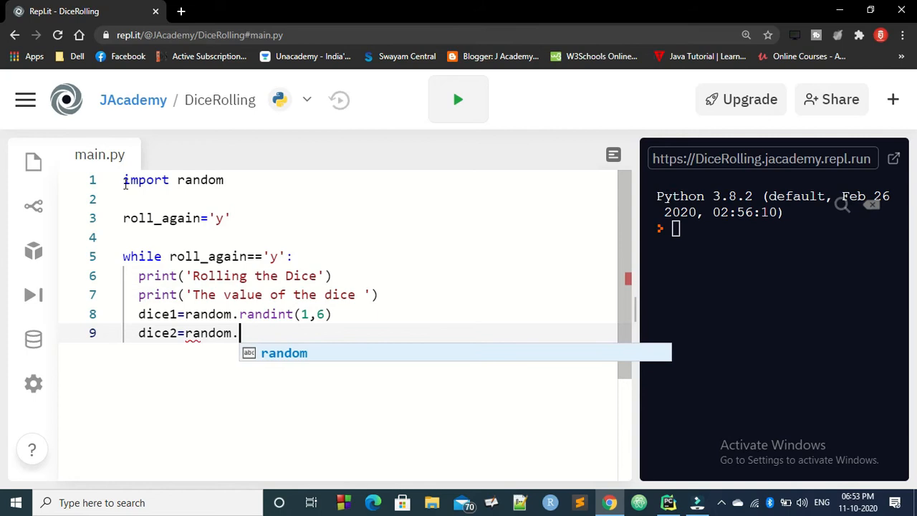
{"action": "type", "text": "randint"}
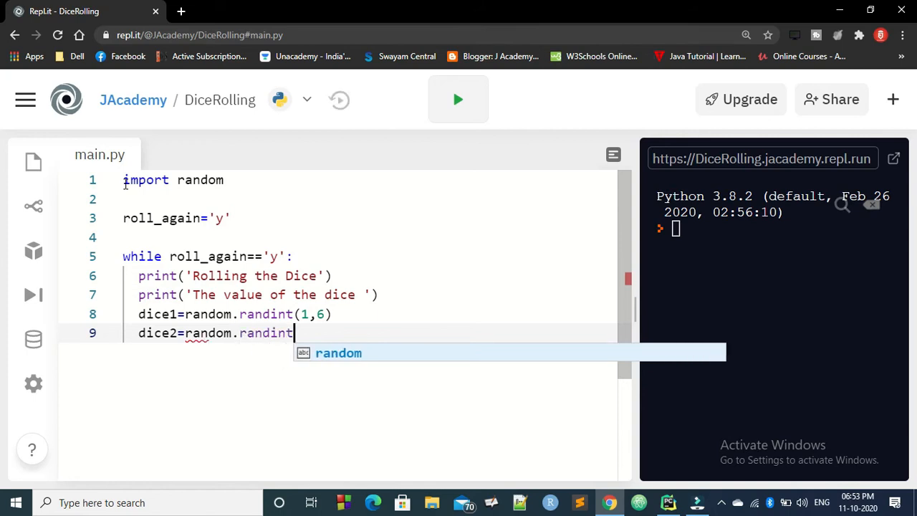
{"action": "type", "text": "(1,"}
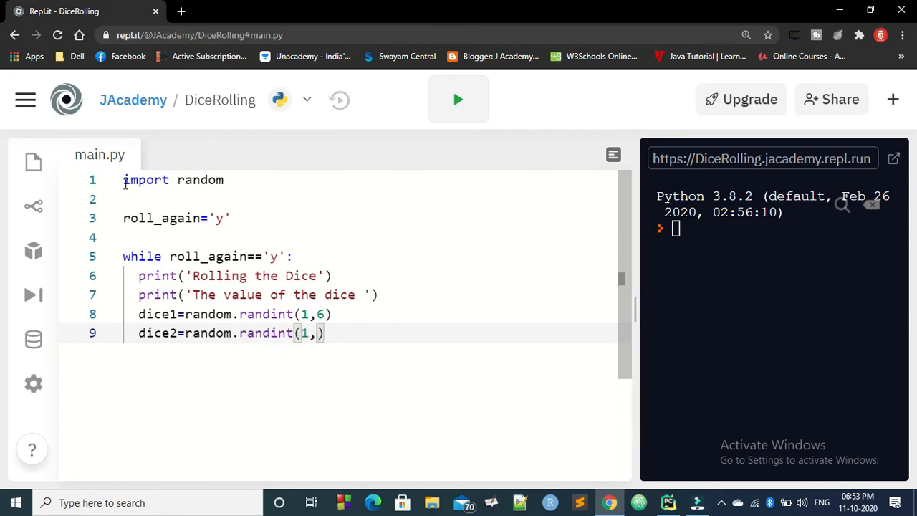
{"action": "type", "text": "6"}
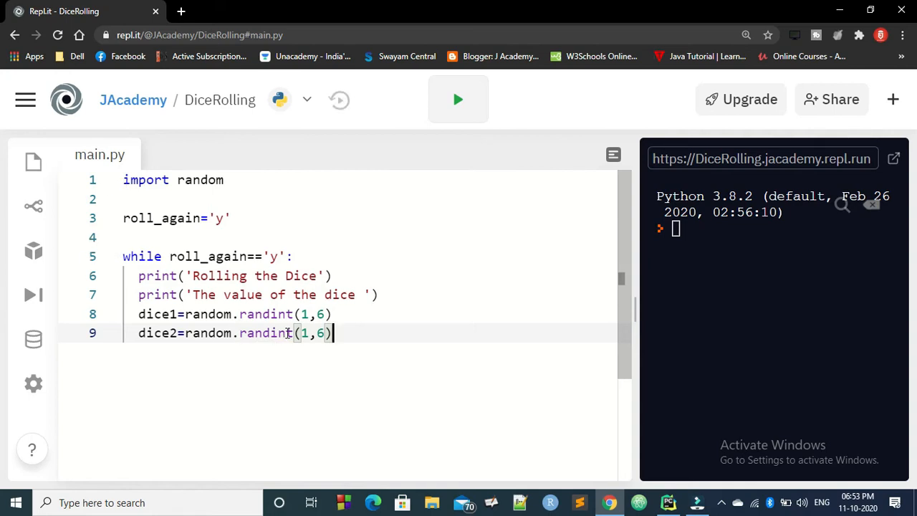
{"action": "mouse_move", "coordinate": [340, 318]}
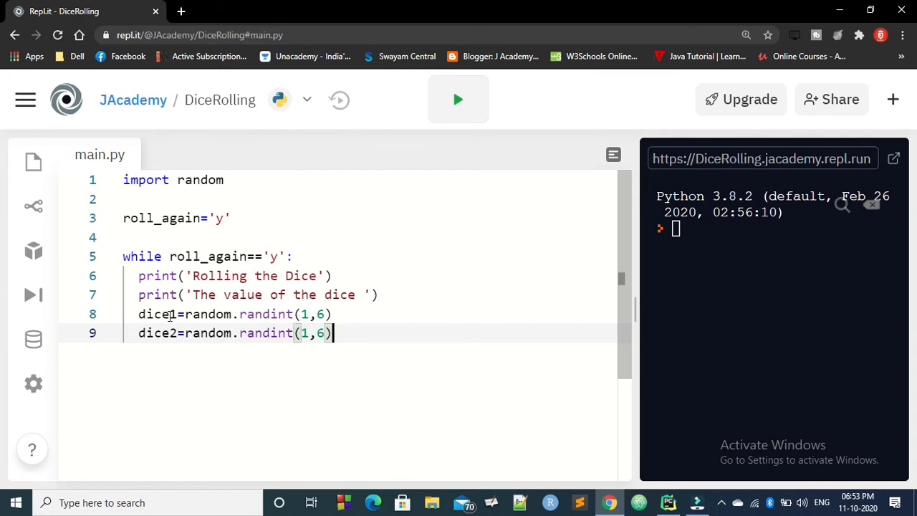
{"action": "mouse_move", "coordinate": [317, 343]}
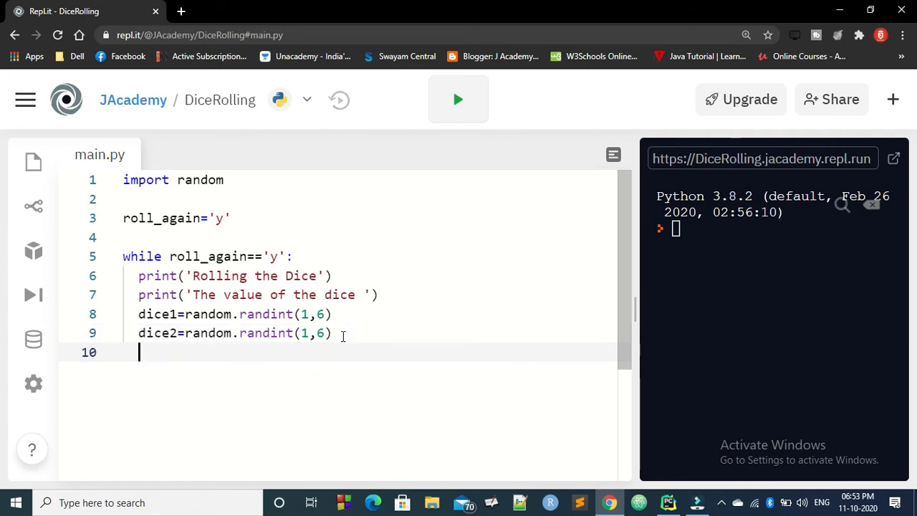
- Type print(dice1,dice2) on line 10
{"action": "type", "text": "print"}
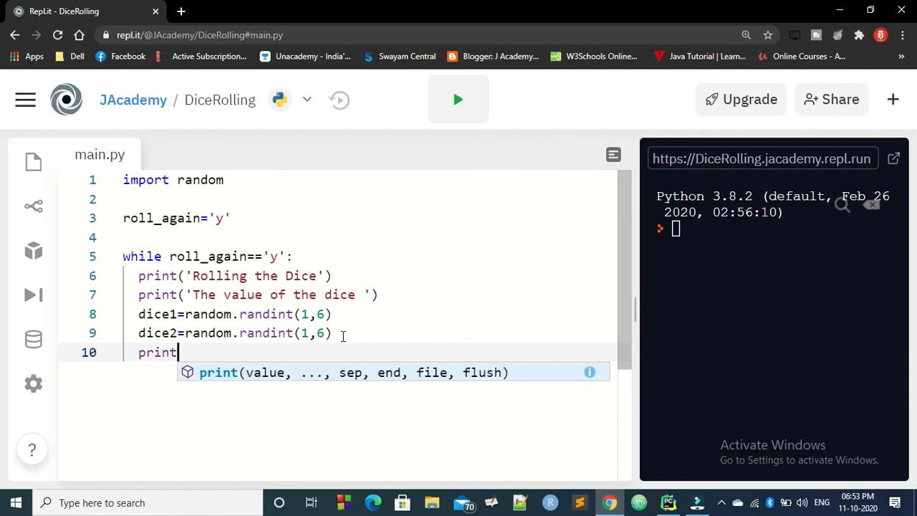
{"action": "type", "text": "(dice"}
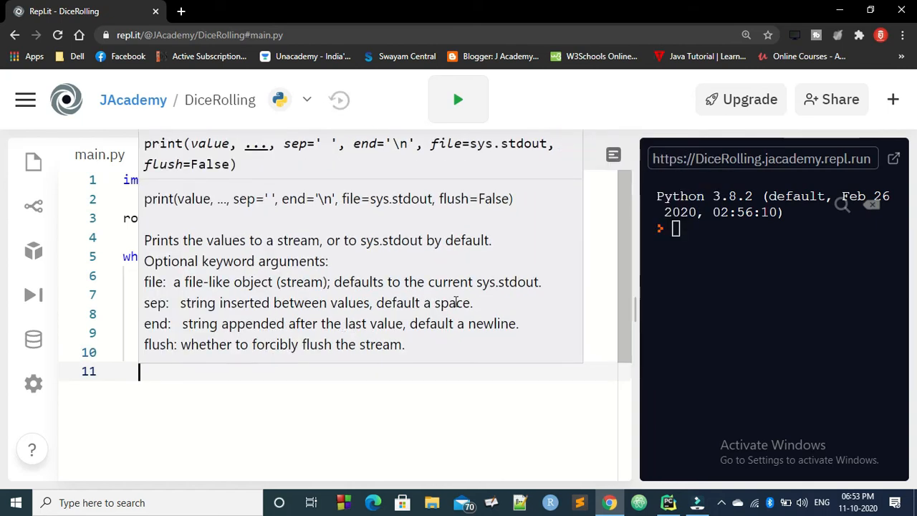
{"action": "mouse_move", "coordinate": [159, 368]}
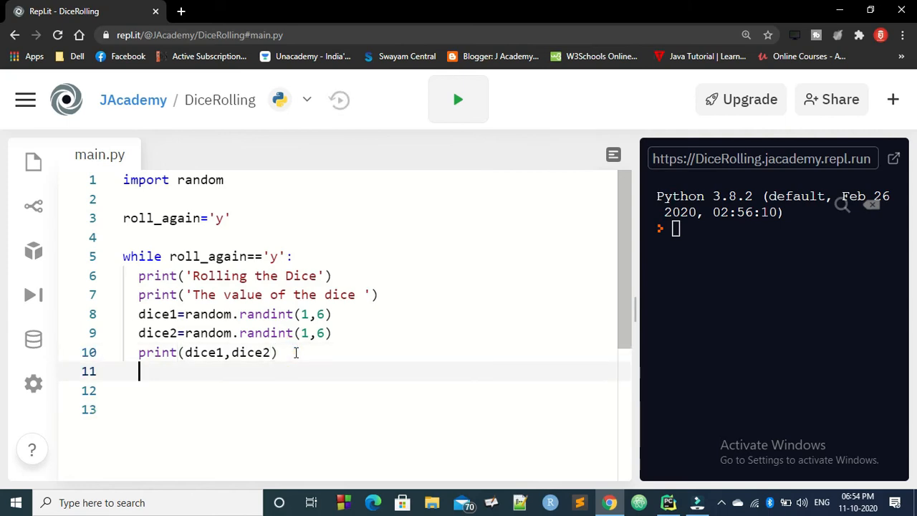
- Write roll_again=input("Wanna roll the dice again(y/n): ") on line 11
{"action": "type", "text": "roll_again"}
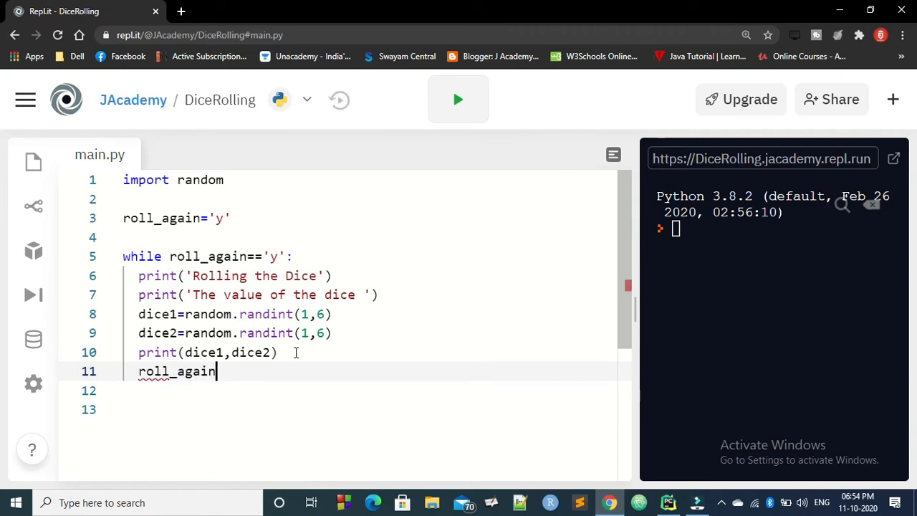
{"action": "type", "text": "=in"}
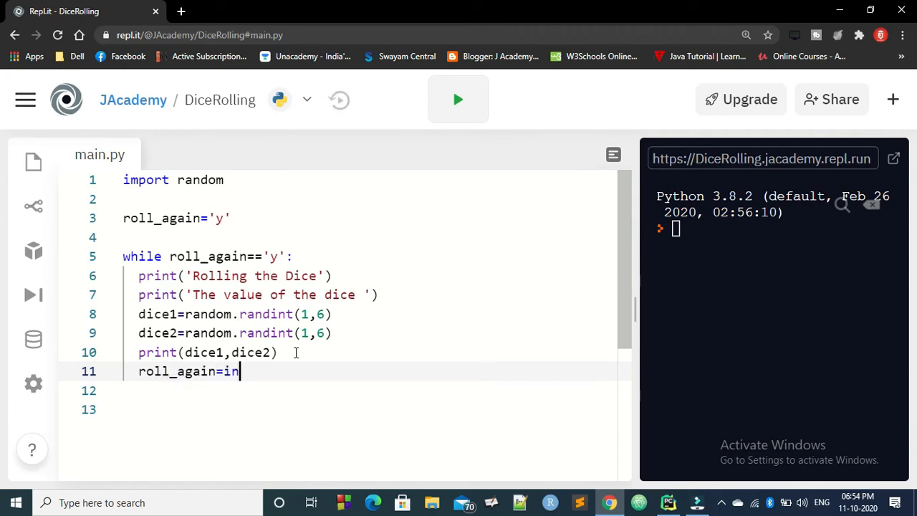
{"action": "type", "text": "put()"}
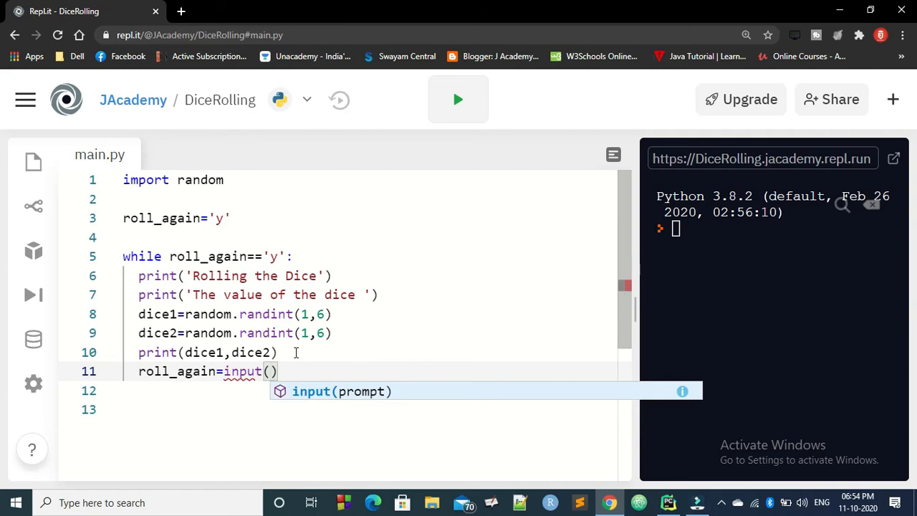
{"action": "type", "text": "\"Wanna"}
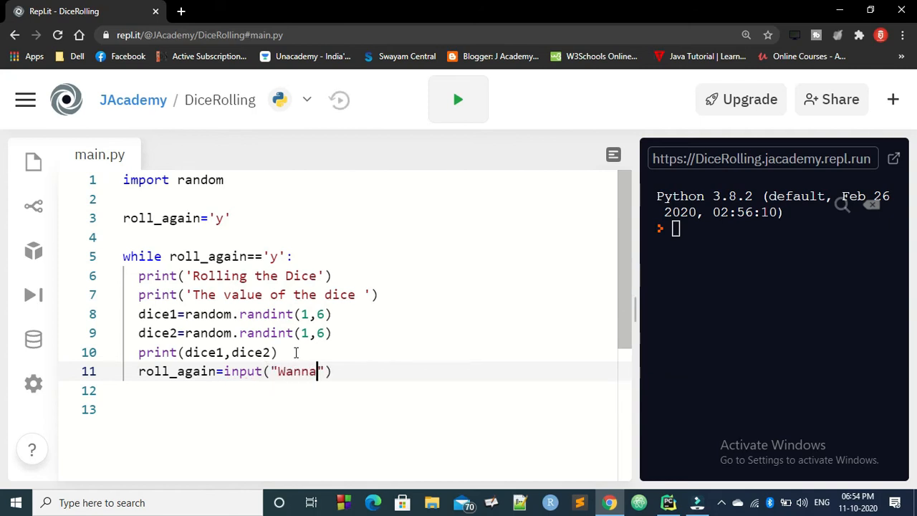
{"action": "type", "text": "roll t"}
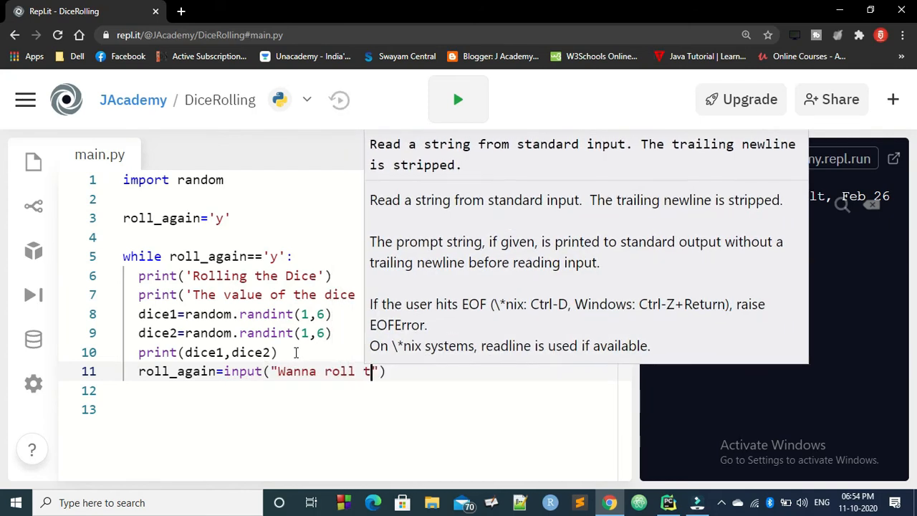
{"action": "type", "text": "he dice a"}
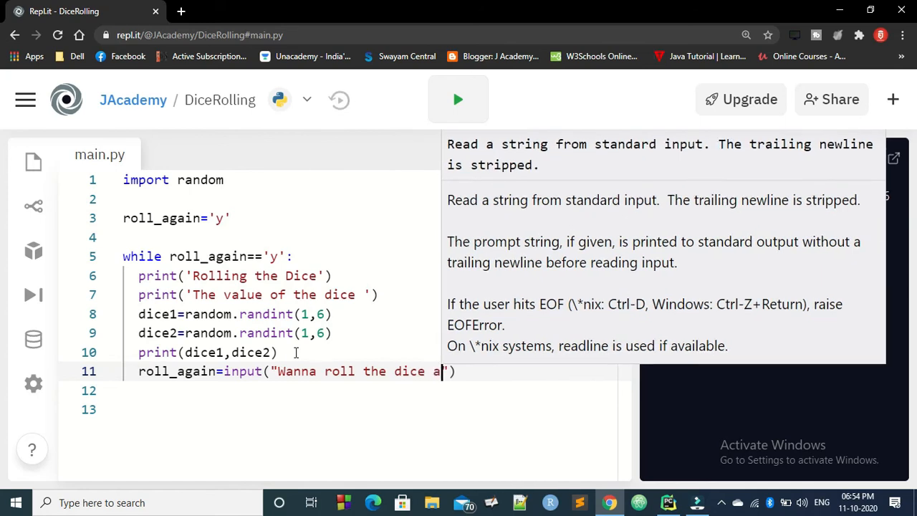
{"action": "type", "text": "gain("}
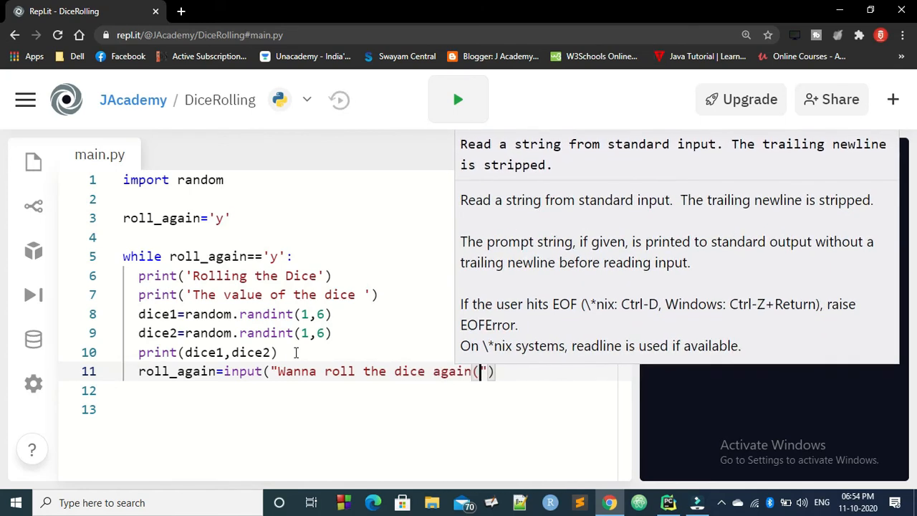
{"action": "type", "text": "y/n):"}
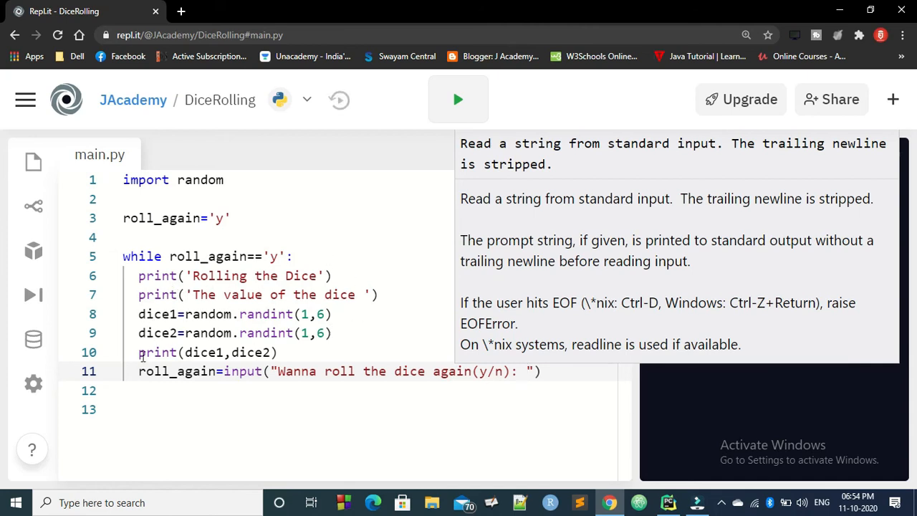
{"action": "left_click", "coordinate": [457, 98]}
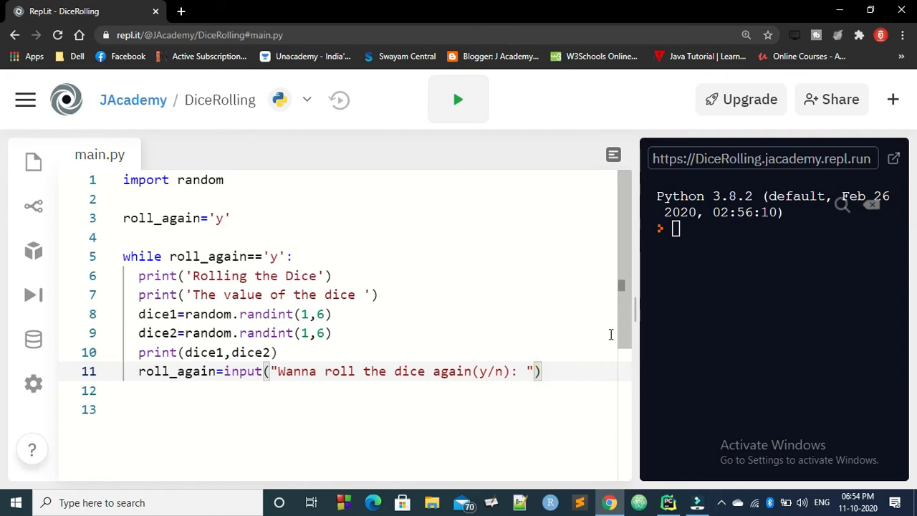
- Widen the console and run the dice program
{"action": "left_click_drag", "start_coordinate": [629, 314], "coordinate": [428, 314]}
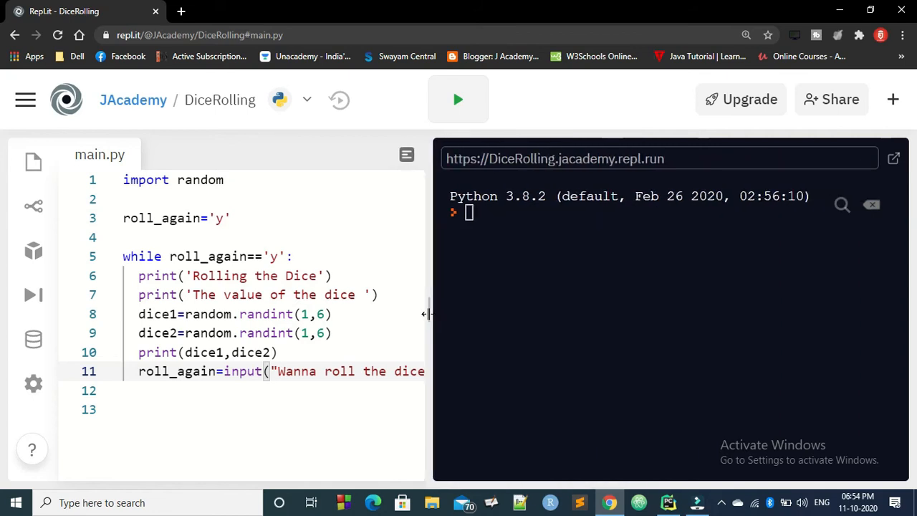
{"action": "left_click", "coordinate": [458, 99]}
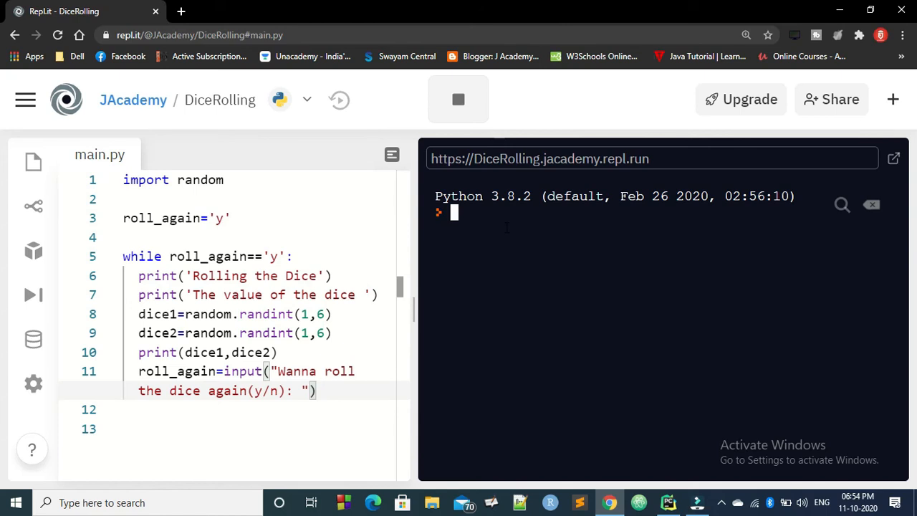
{"action": "mouse_move", "coordinate": [491, 120]}
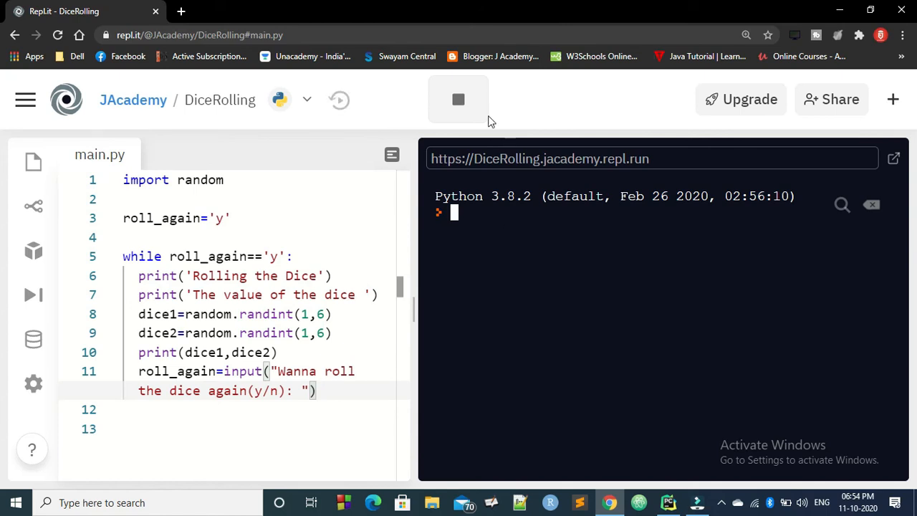
{"action": "left_click", "coordinate": [458, 99]}
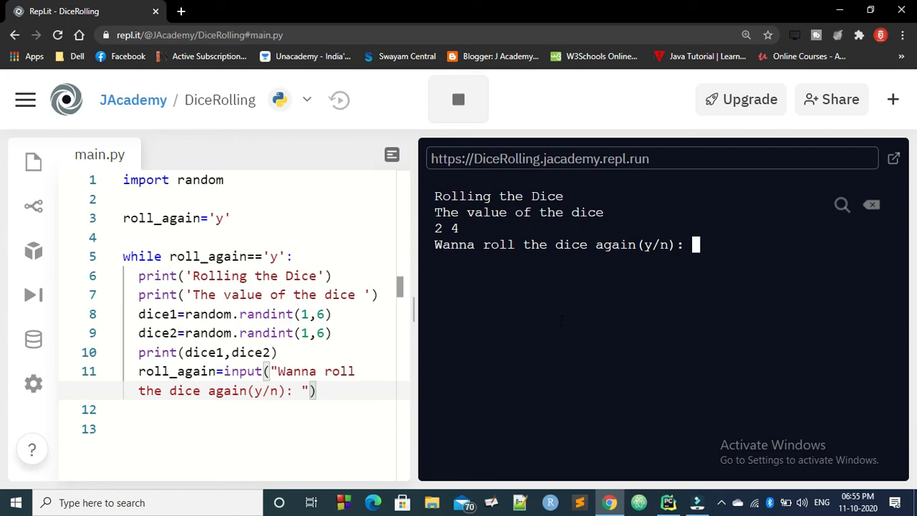
- Answer y twice, then n, rolling 2 4, 2 6 and 6 5 before stopping
{"action": "type", "text": "y"}
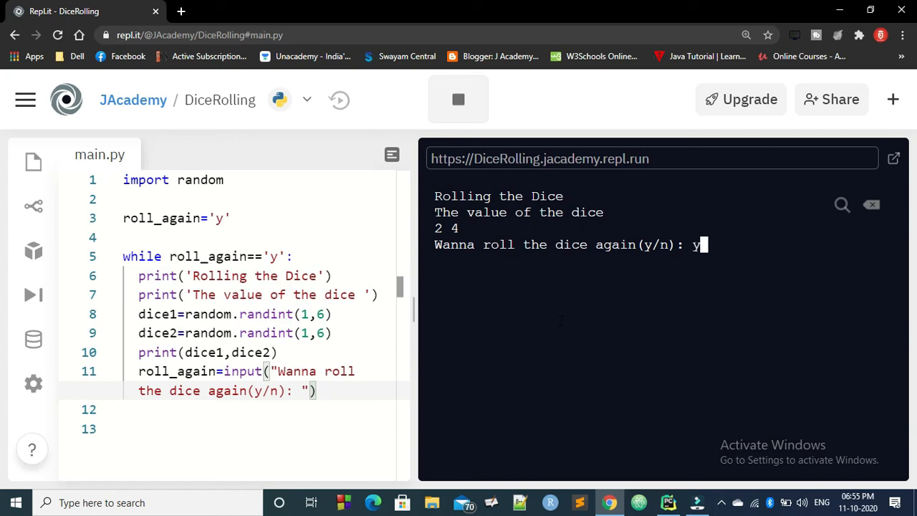
{"action": "key", "text": "Return"}
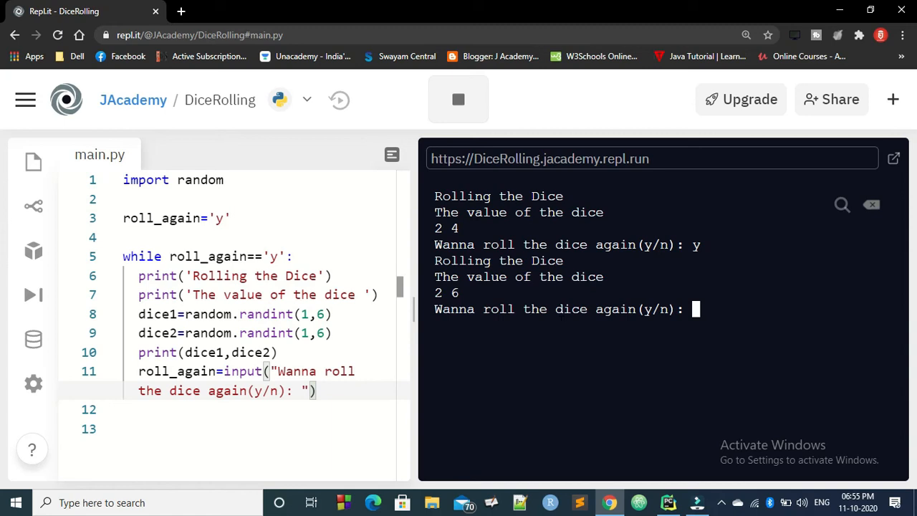
{"action": "type", "text": "y"}
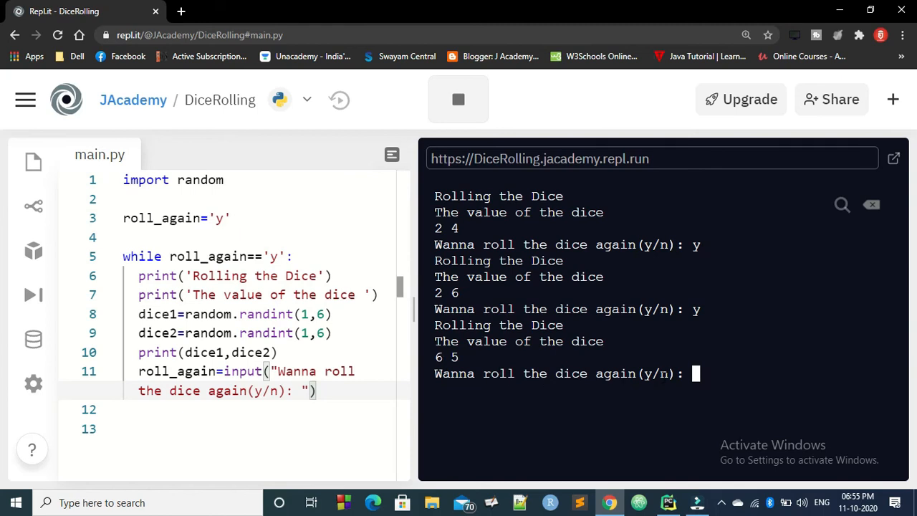
{"action": "type", "text": "n"}
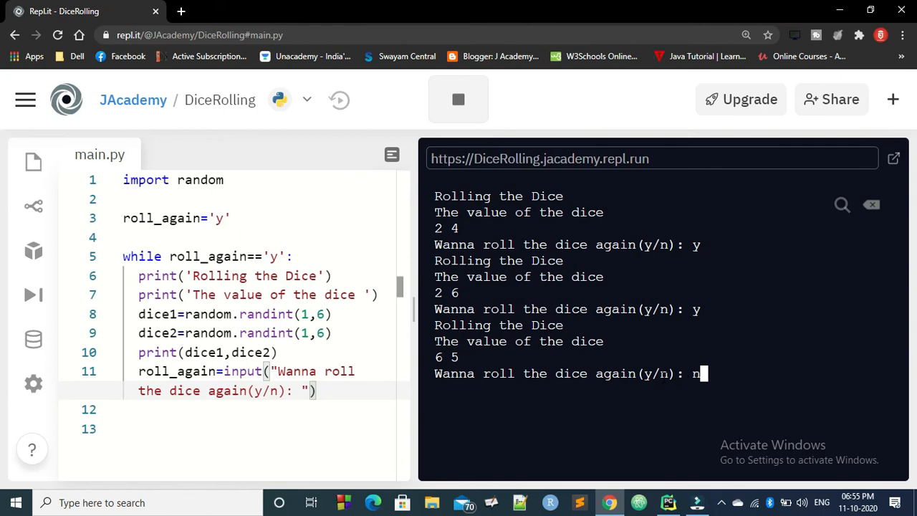
{"action": "key", "text": "Return"}
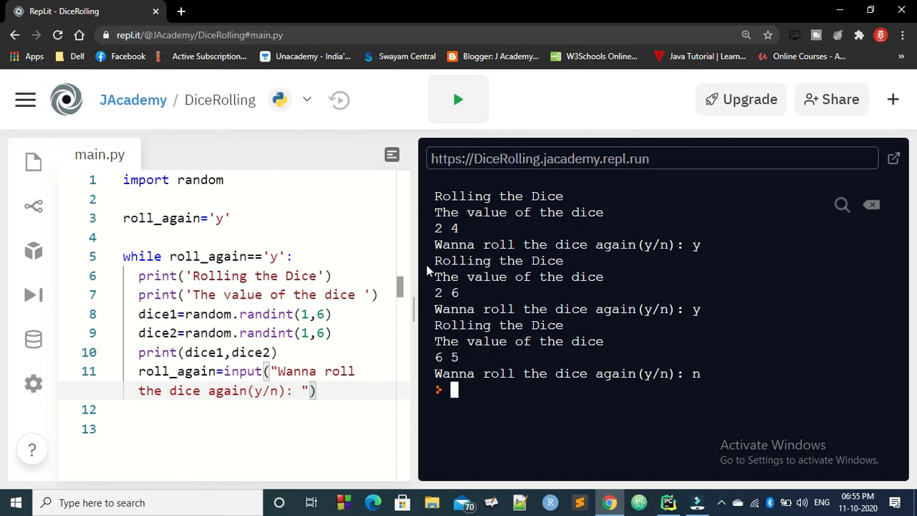
- Narrow the console and add Min=1 and Max=6 below the import
{"action": "left_click_drag", "start_coordinate": [408, 299], "coordinate": [648, 300]}
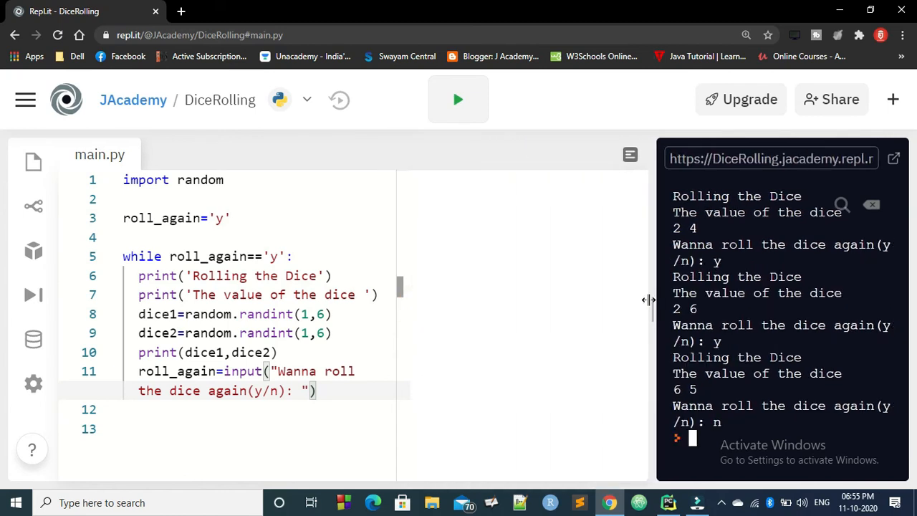
{"action": "left_click_drag", "start_coordinate": [648, 300], "coordinate": [623, 300]}
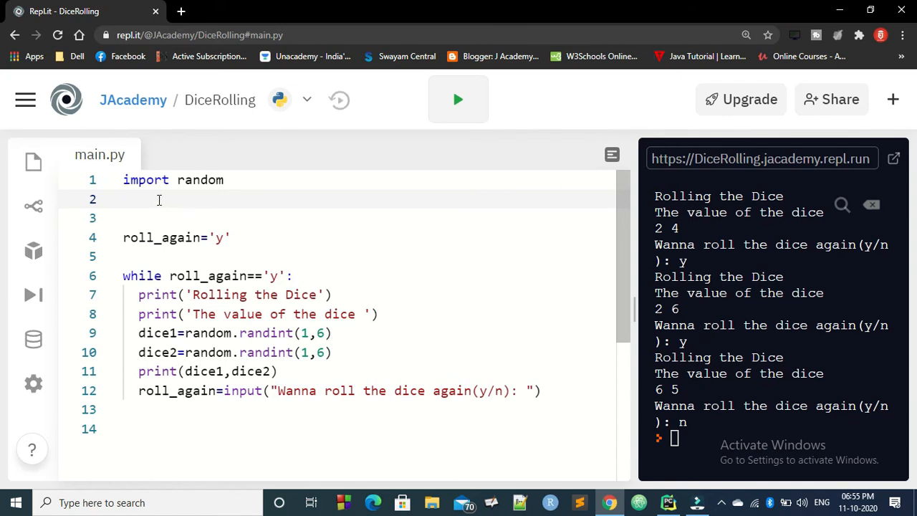
{"action": "type", "text": "Mi"}
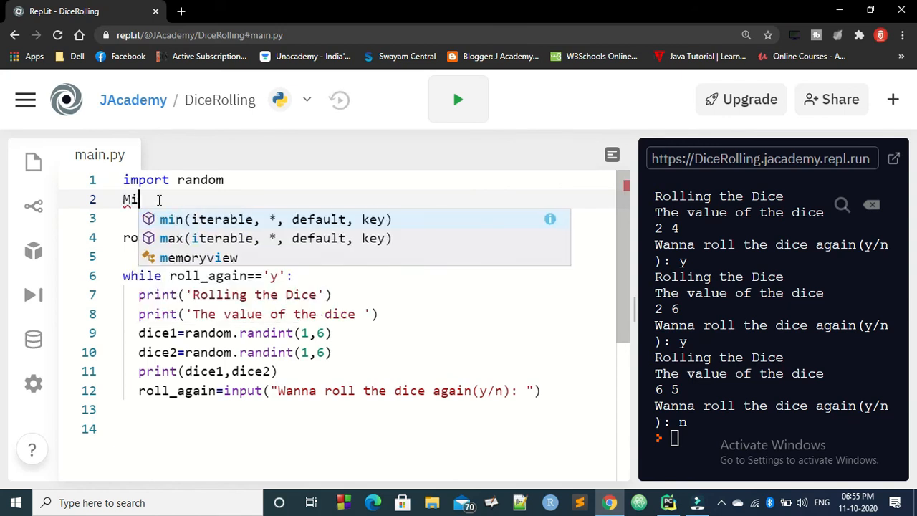
{"action": "type", "text": "n=1"}
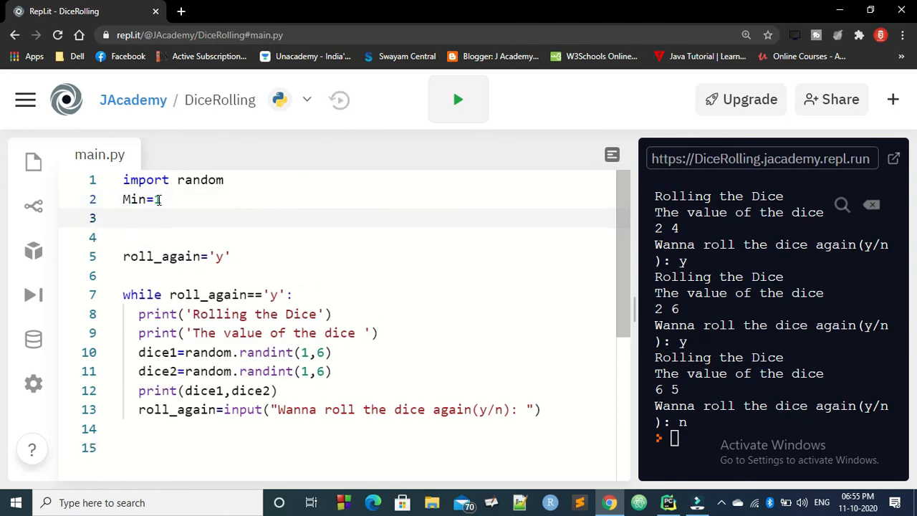
{"action": "type", "text": "Max"}
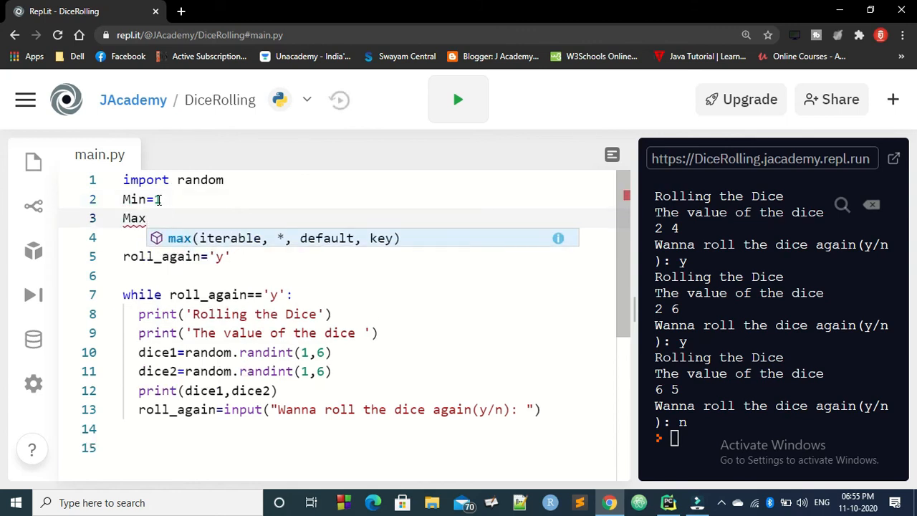
{"action": "type", "text": "=6"}
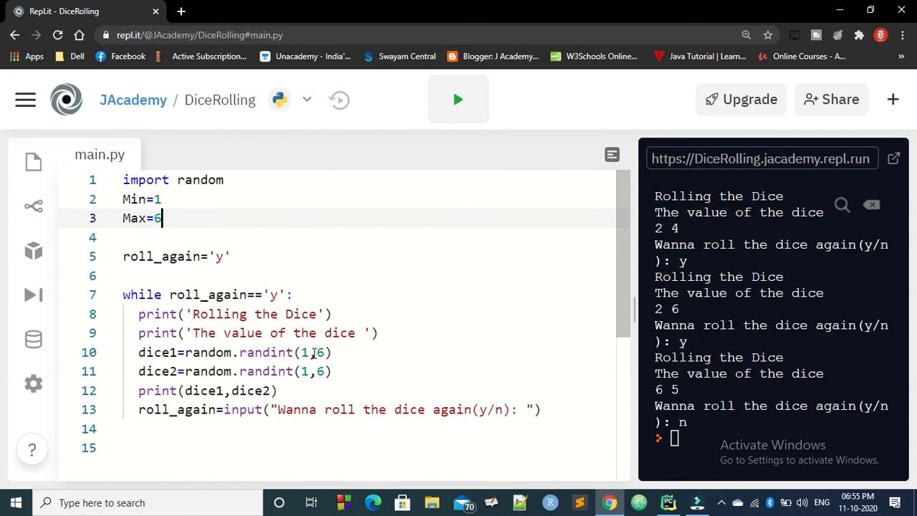
- Change both dice randint calls from randint(1,6) to randint(Min,Max), fixing the mistyped mAx
{"action": "left_click", "coordinate": [307, 352]}
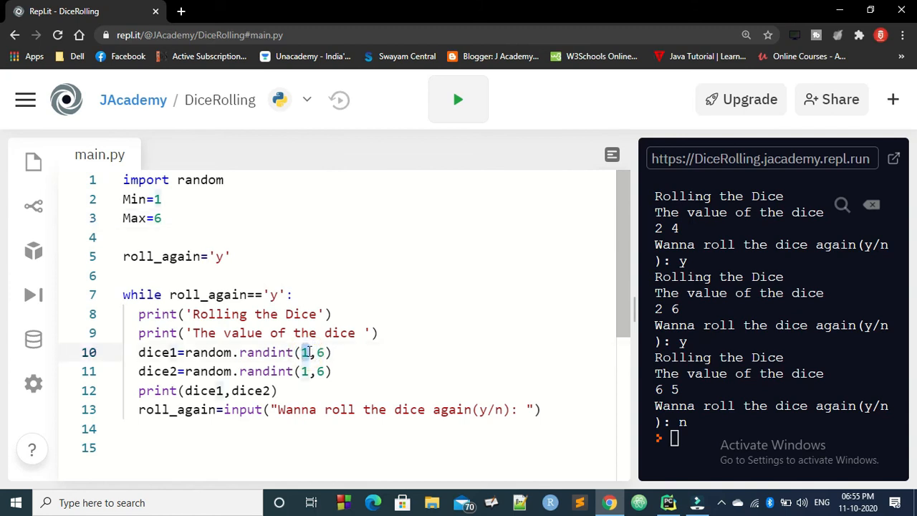
{"action": "type", "text": "Min"}
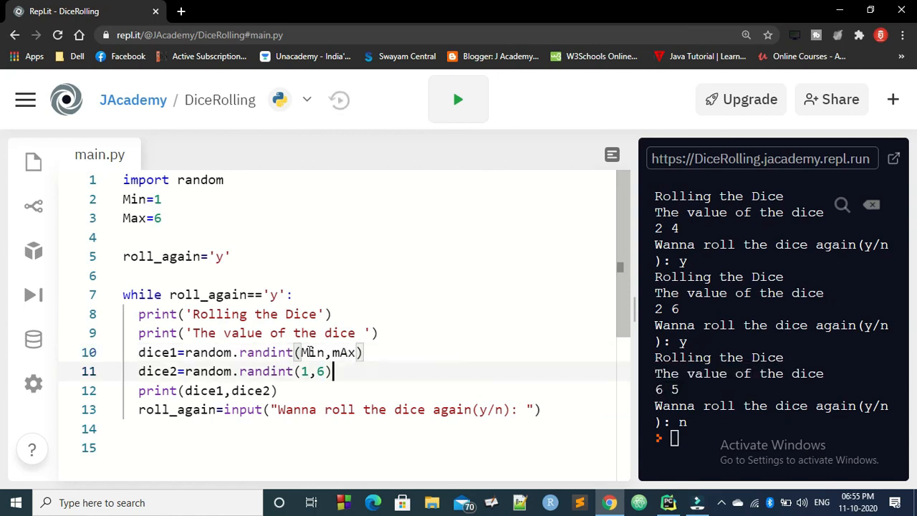
{"action": "double_click", "coordinate": [344, 352]}
{"action": "type", "text": "Ma"}
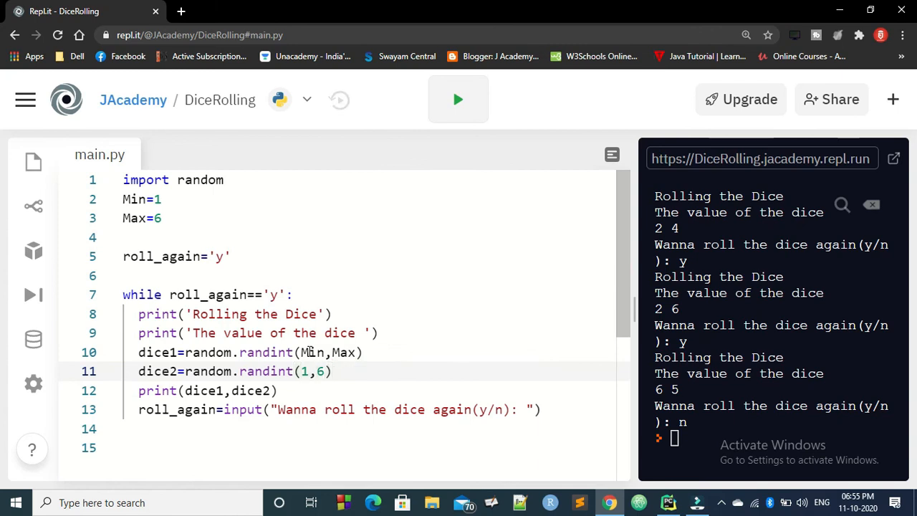
{"action": "type", "text": "Min"}
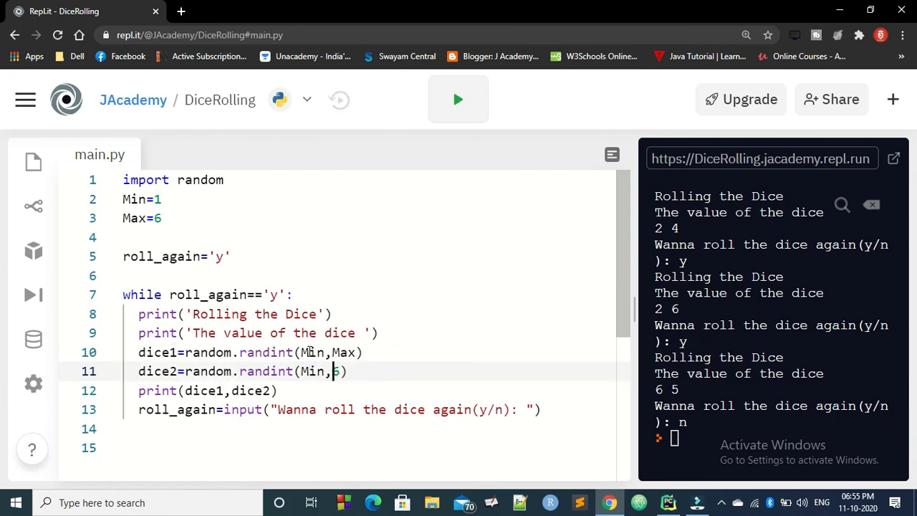
{"action": "type", "text": "Max"}
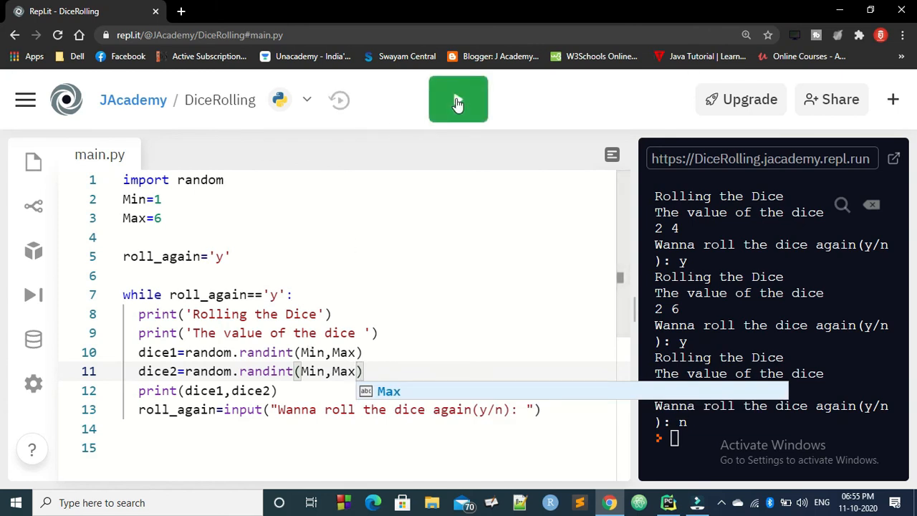
- Rerun the dice program, answering y to roll 6 6, then n to stop
{"action": "left_click", "coordinate": [458, 99]}
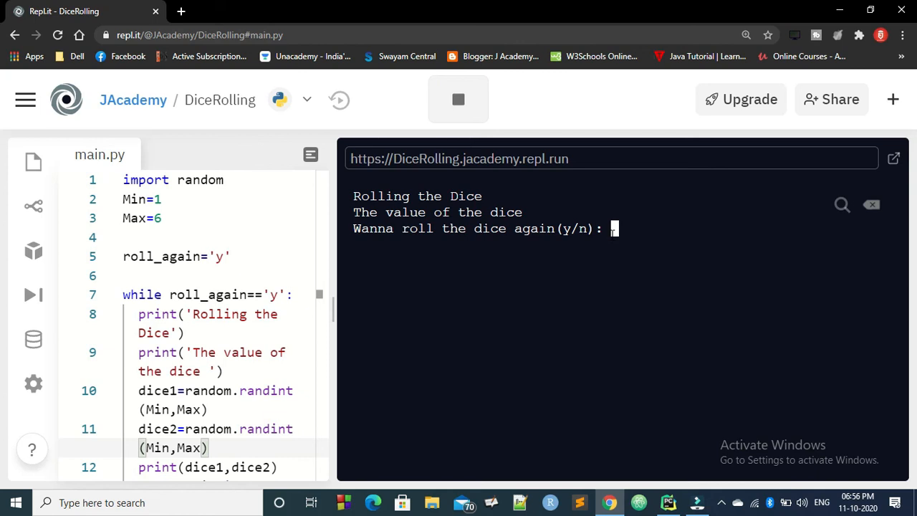
{"action": "type", "text": "y"}
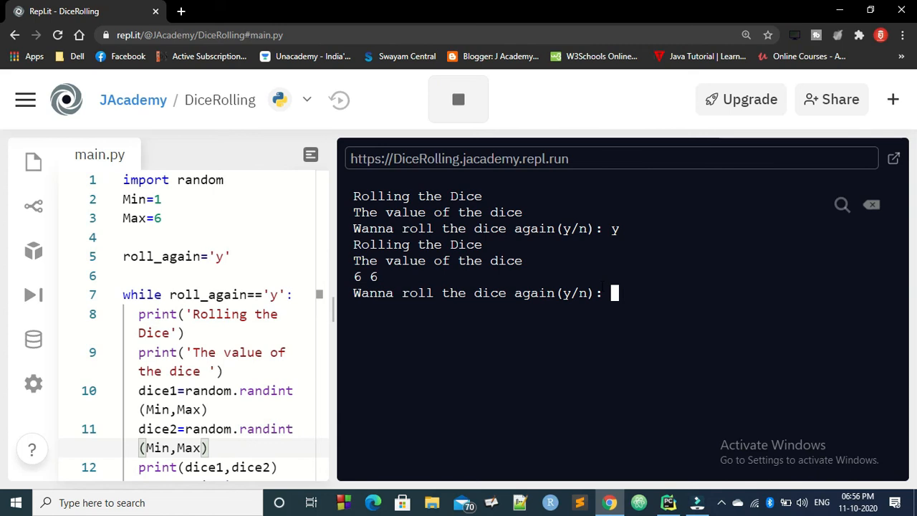
{"action": "type", "text": "n"}
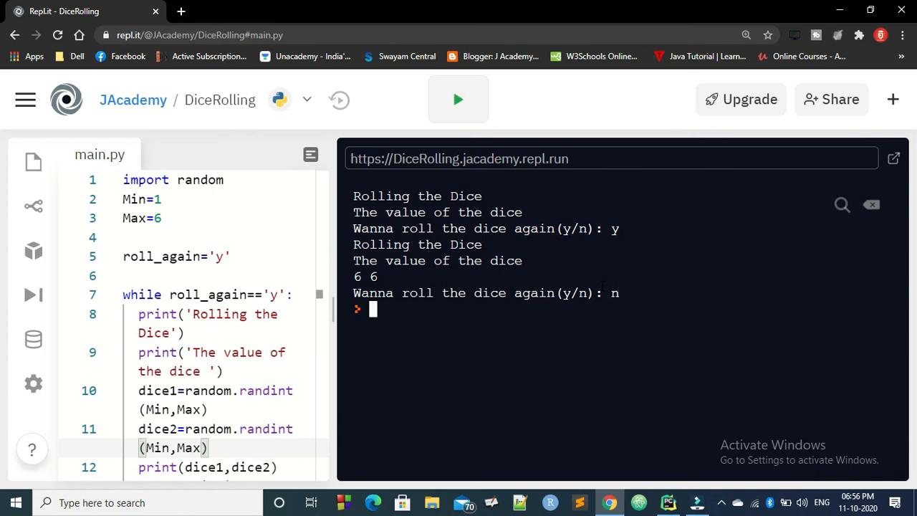